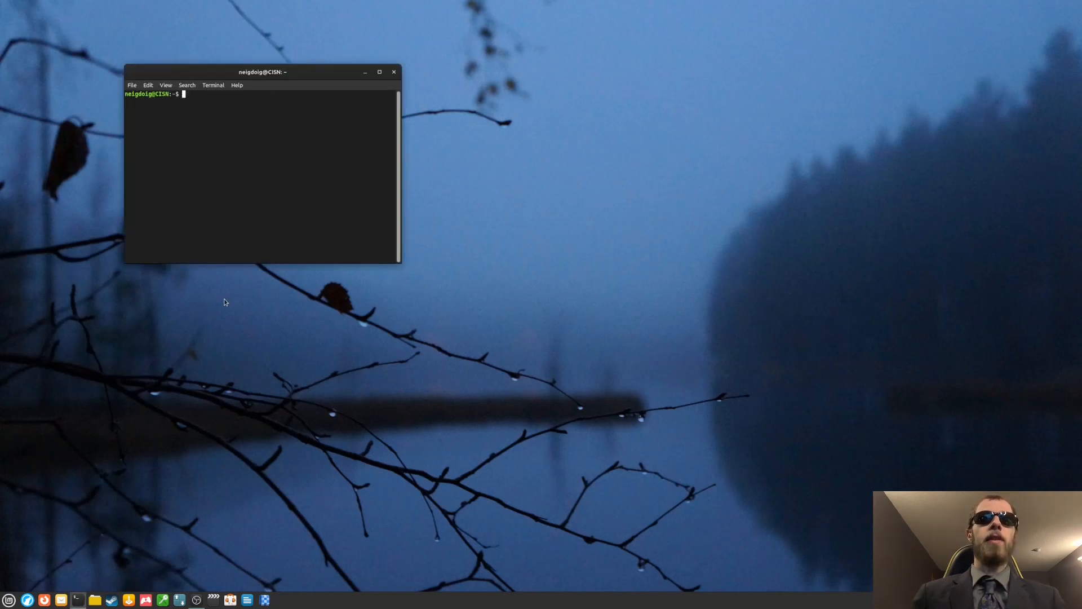
# Step: Run 'sudo apt install maven openjdk-8-jdk' with the sudo password, then close that terminal
pyautogui.moveTo(262, 71); pyautogui.dragTo(484, 217)
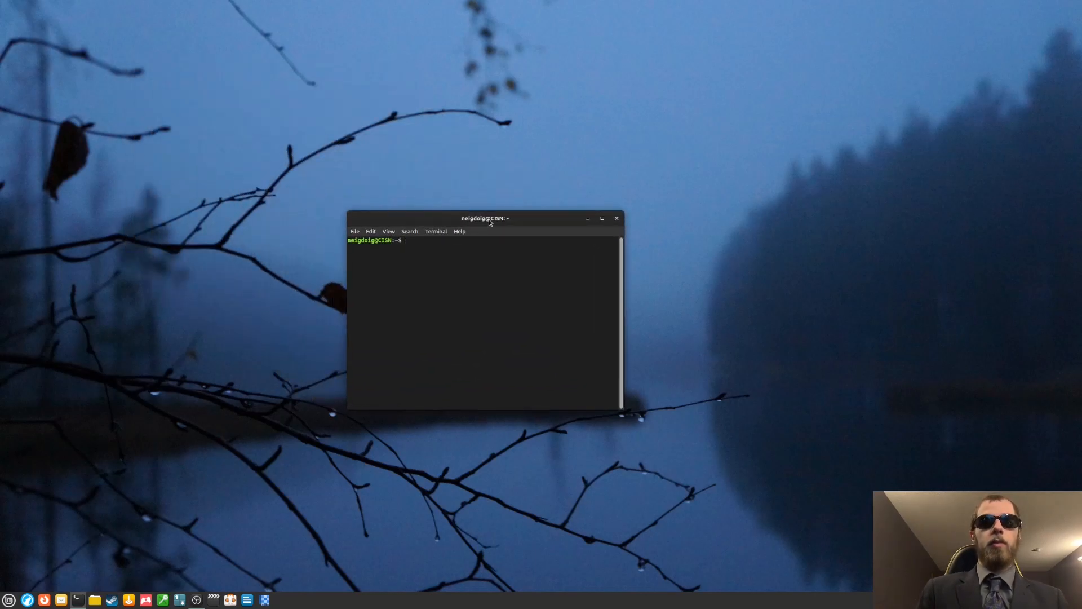
pyautogui.write('sudo apt')
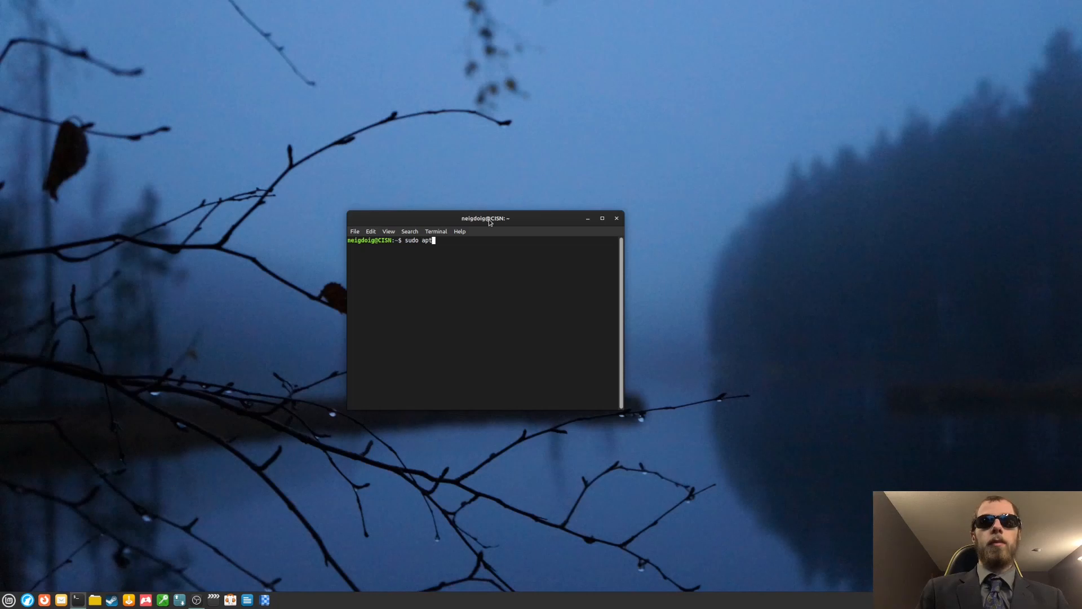
pyautogui.write('install')
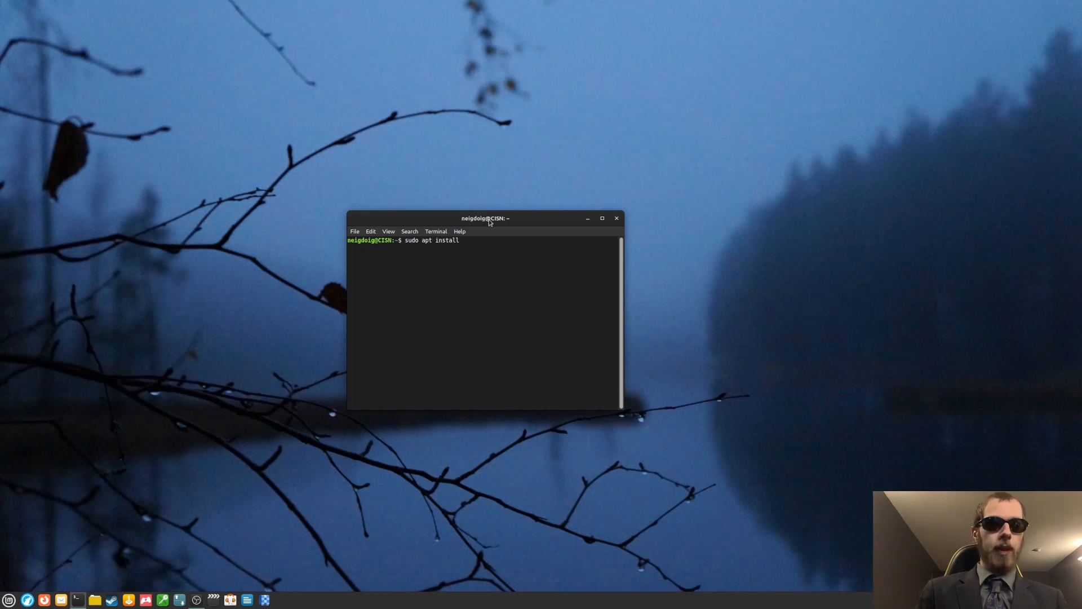
pyautogui.write('maven')
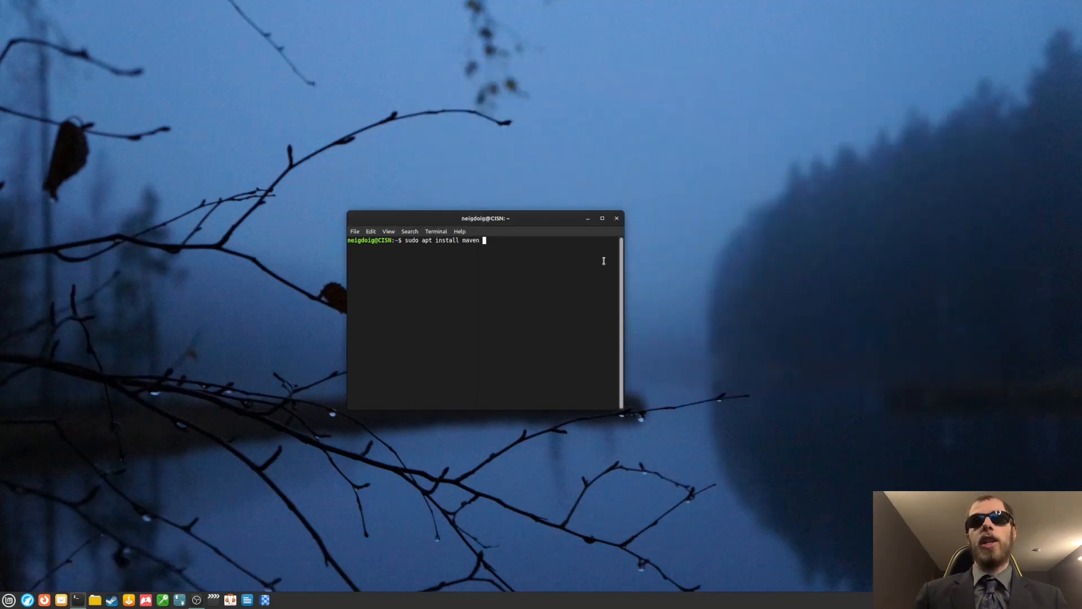
pyautogui.write('open')
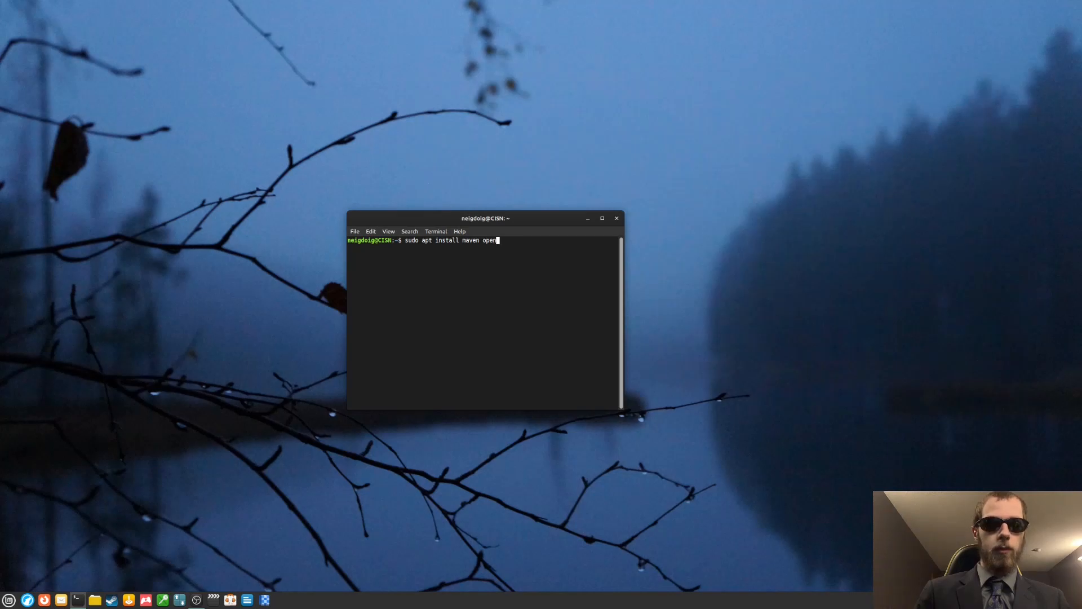
pyautogui.write('jdk-8')
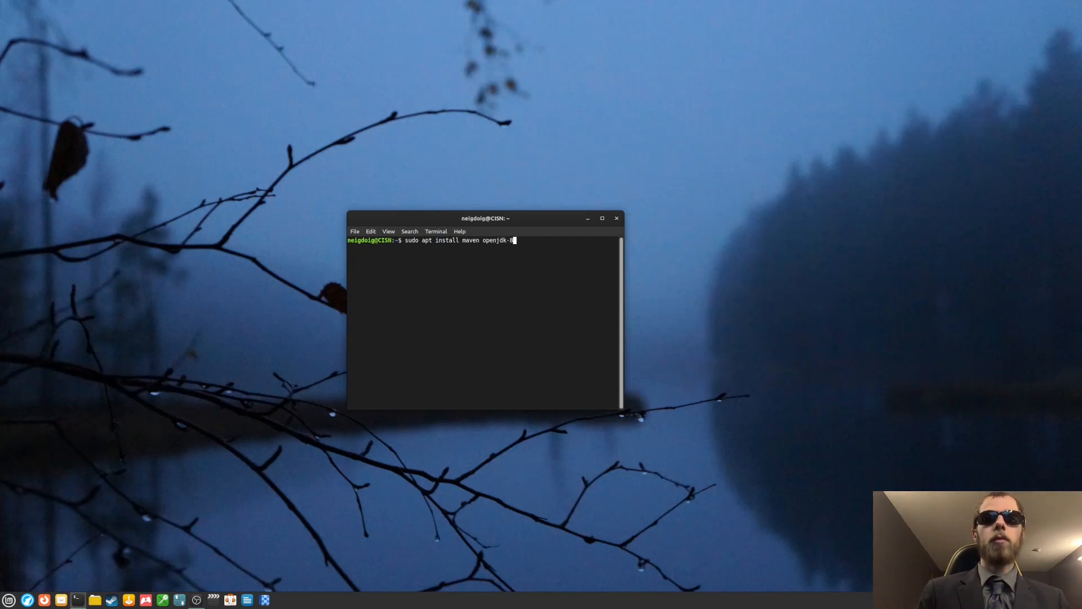
pyautogui.write('-jdk')
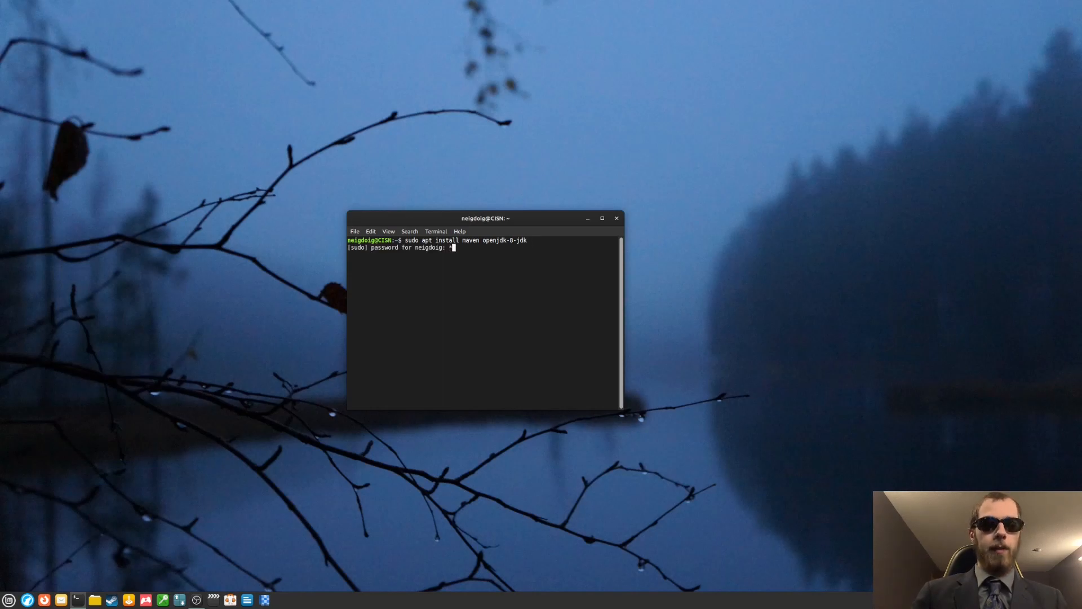
pyautogui.press('Return')
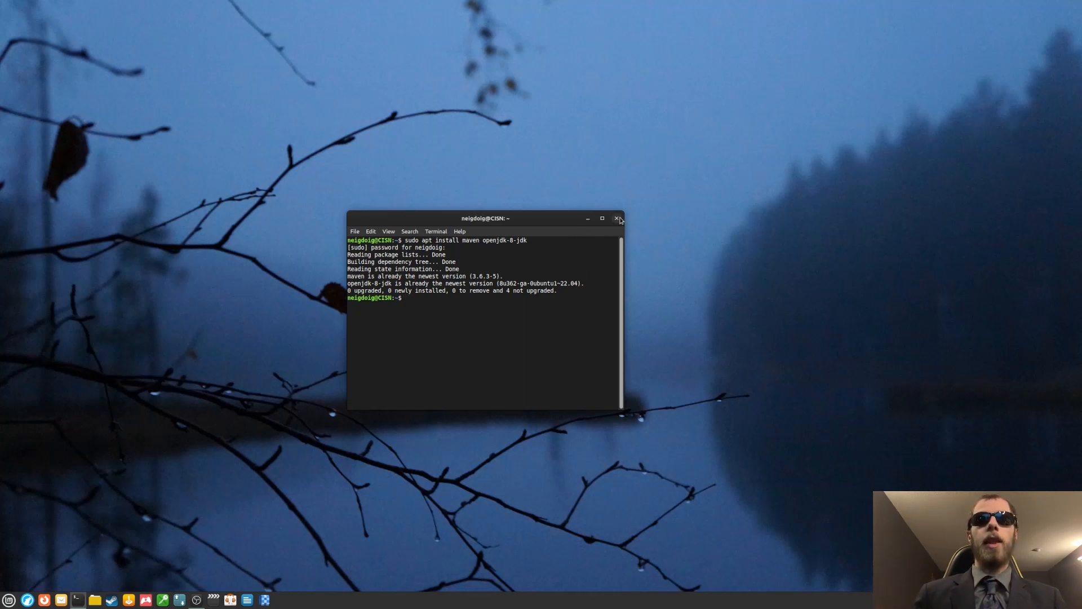
pyautogui.click(617, 218)
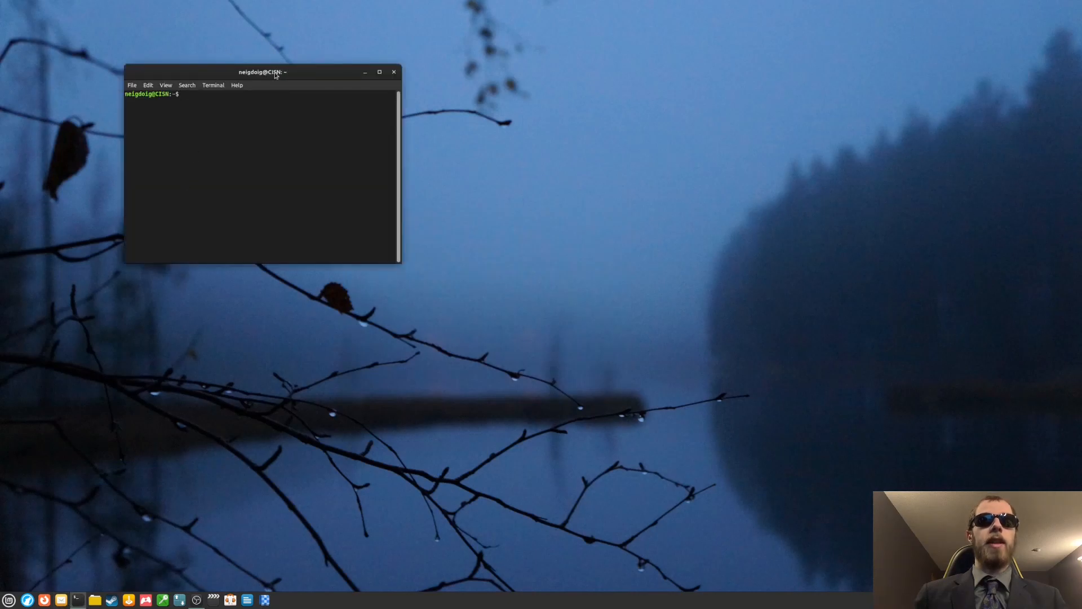
pyautogui.moveTo(263, 72); pyautogui.dragTo(501, 244)
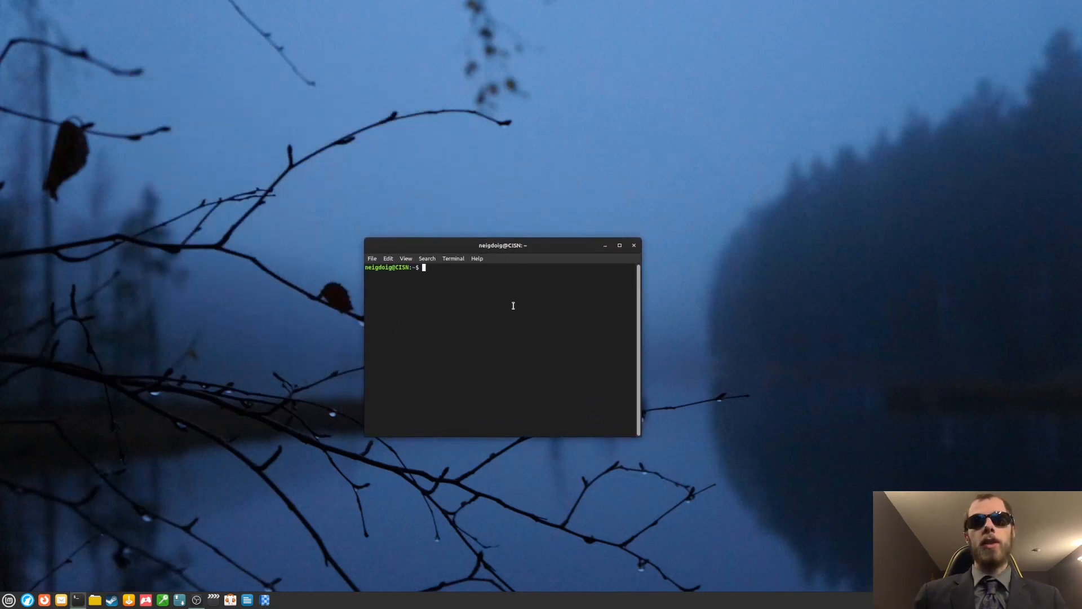
pyautogui.write('ChDatJava')
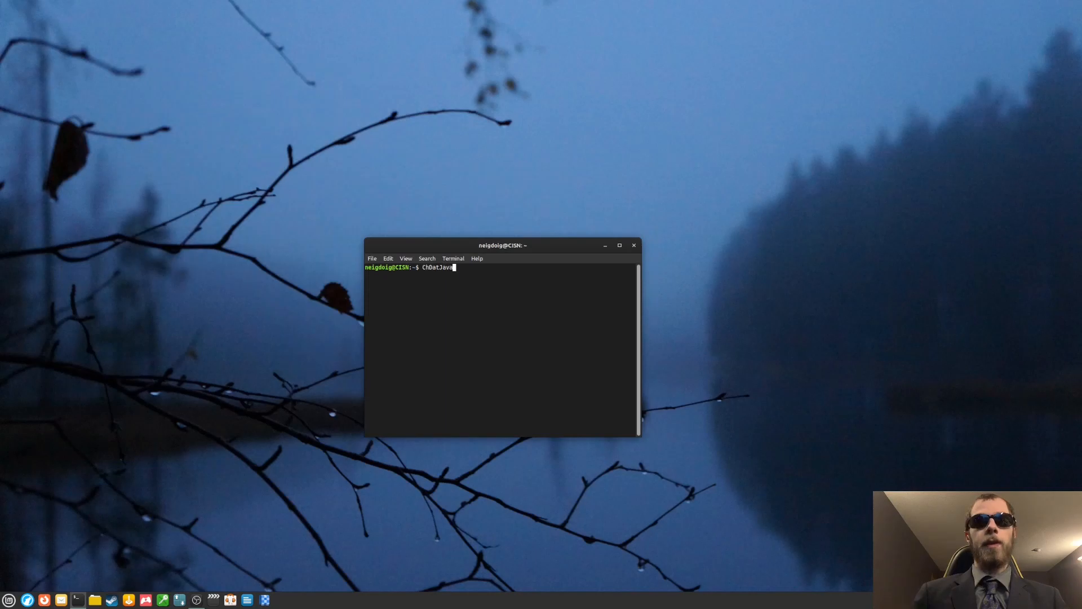
pyautogui.write('git clone https://github.com/nullpomino/nullpomino')
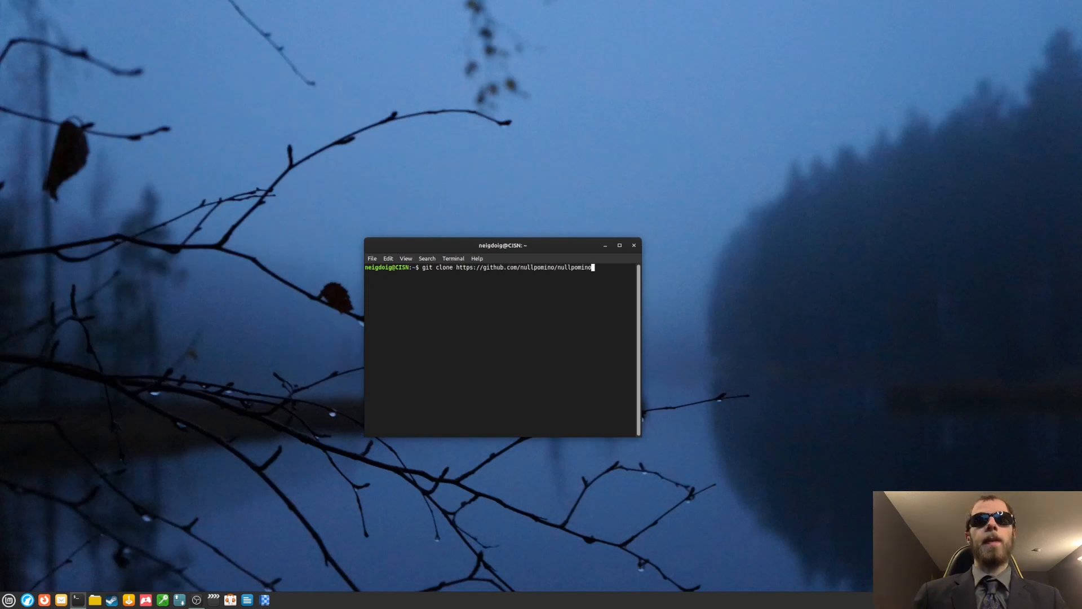
pyautogui.write('.git')
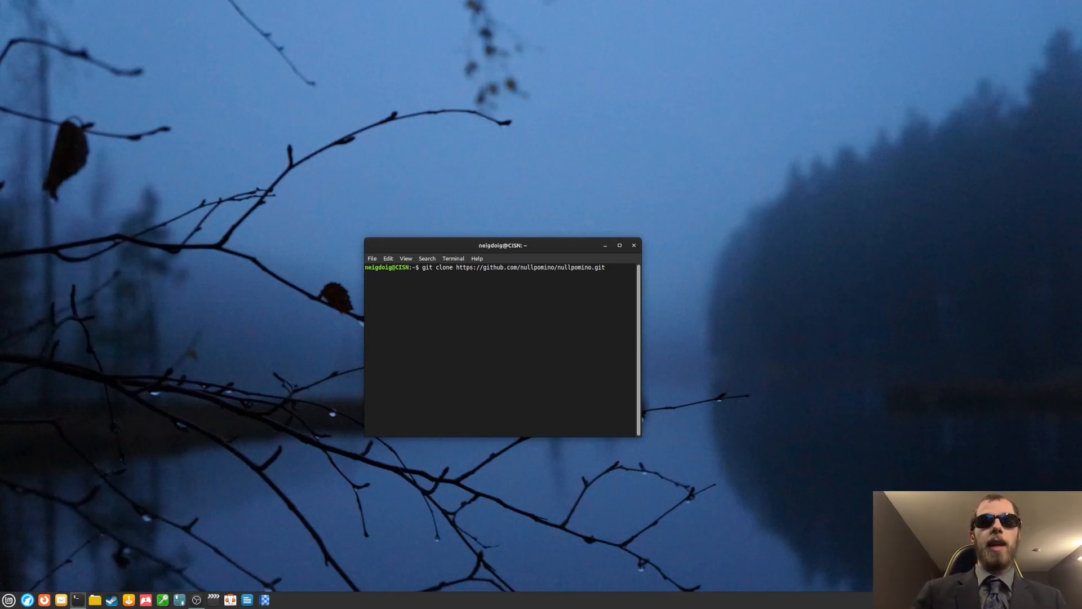
pyautogui.press('Return')
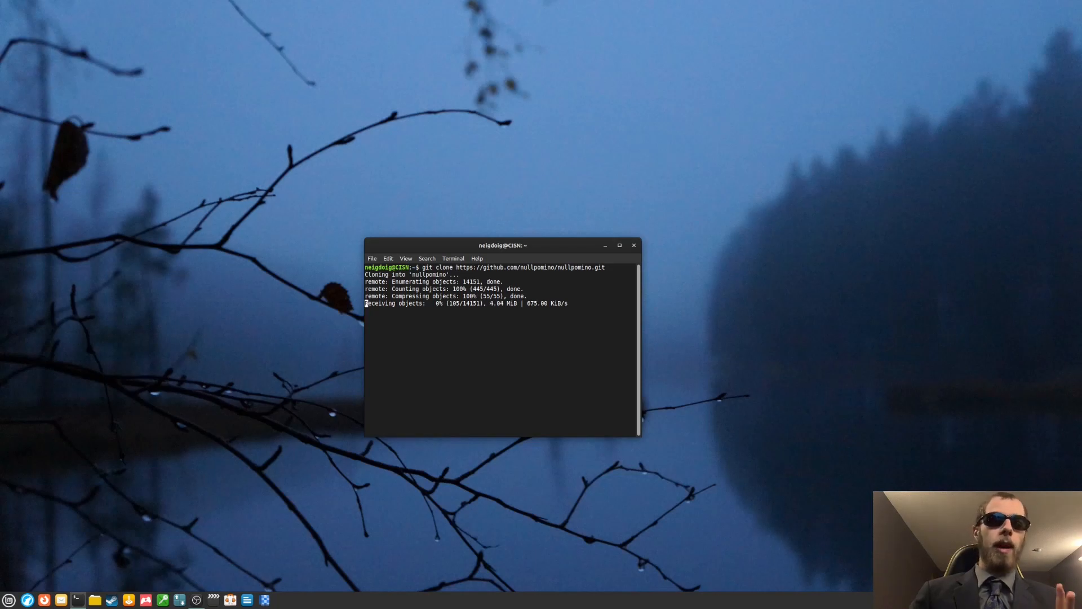
pyautogui.moveTo(503, 244); pyautogui.dragTo(683, 121)
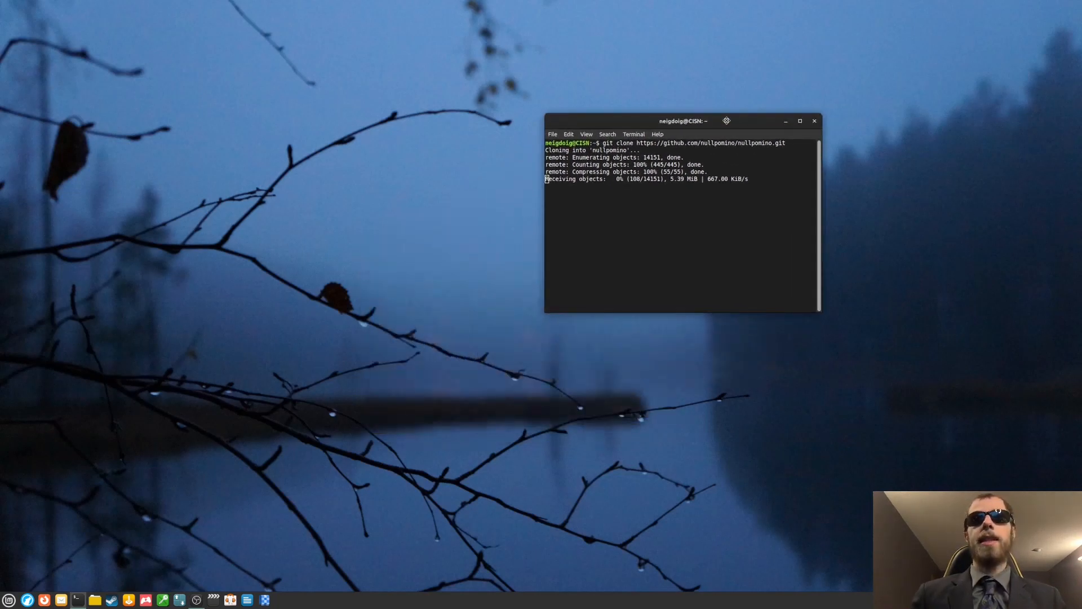
pyautogui.moveTo(683, 121); pyautogui.dragTo(853, 65)
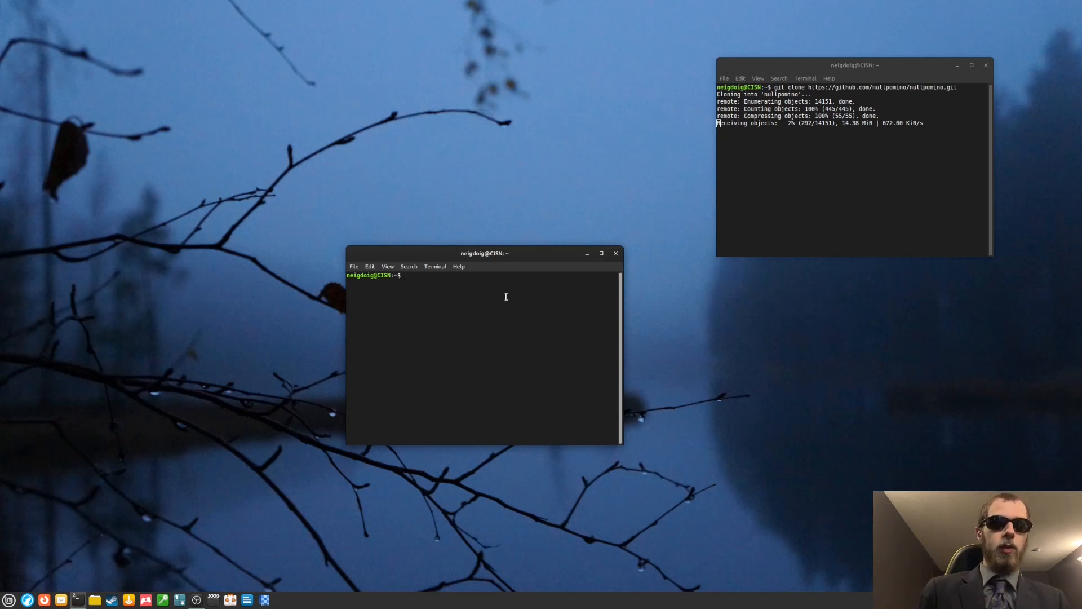
# Step: Enter 'sudo update-alternatives --config java' in the second terminal
pyautogui.write('sudo')
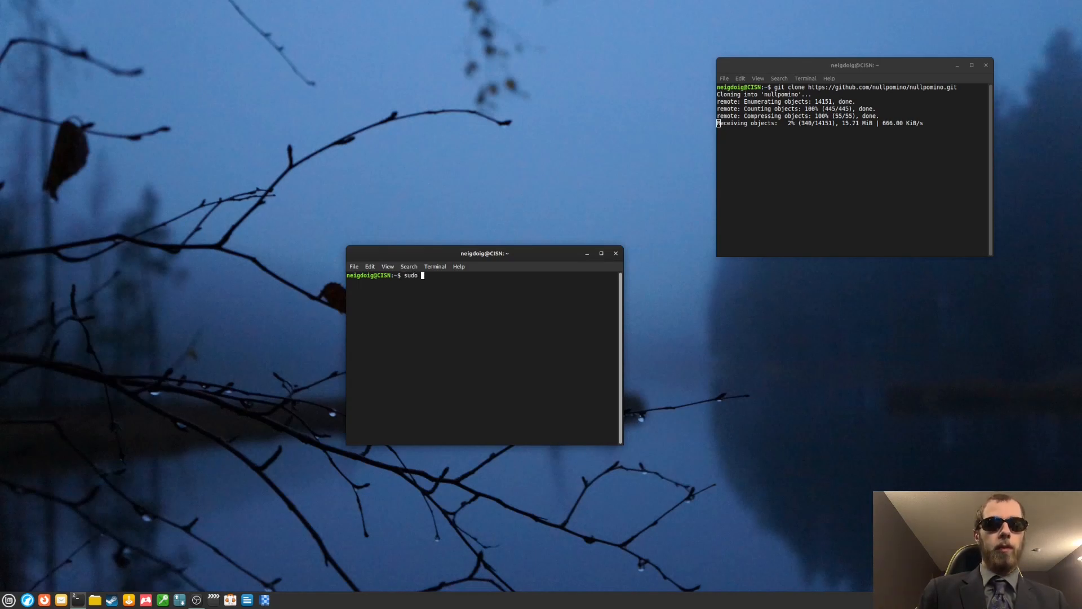
pyautogui.write('updatge-')
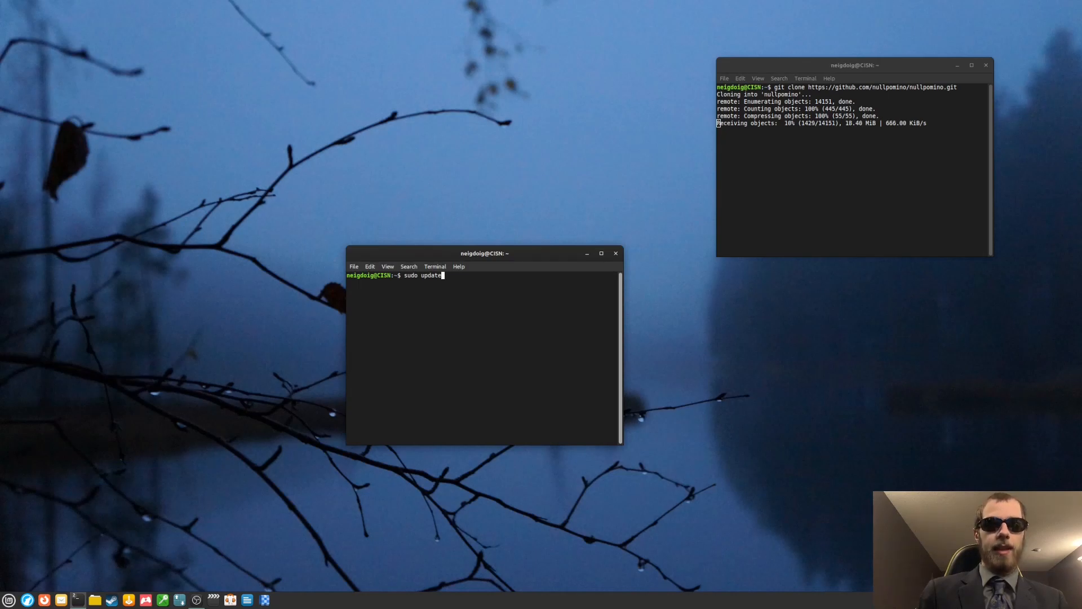
pyautogui.write('-alte')
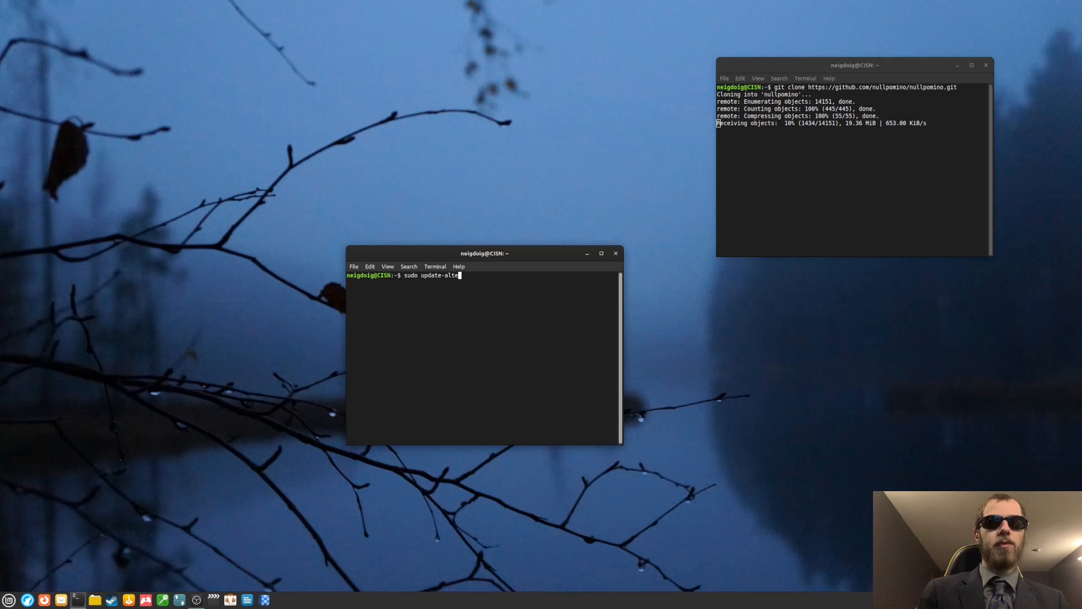
pyautogui.write('rnatives')
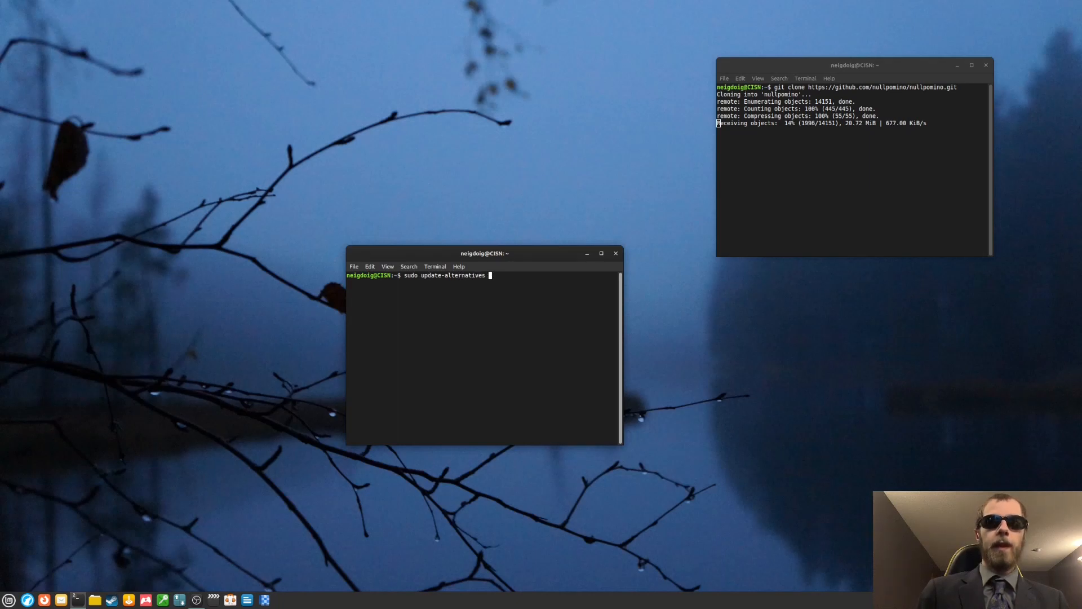
pyautogui.write('--config')
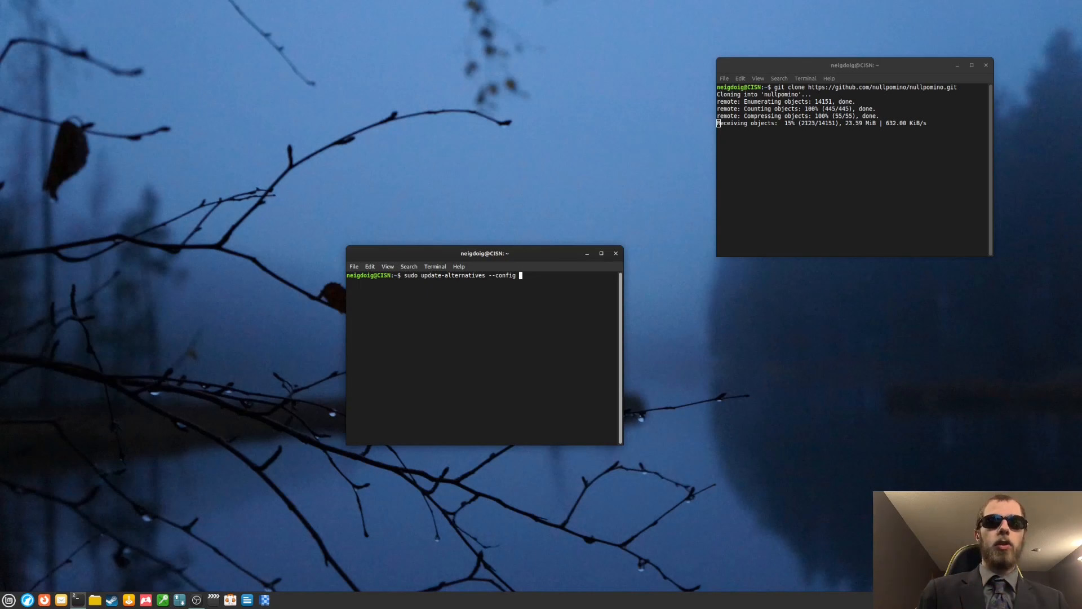
pyautogui.write('kava')
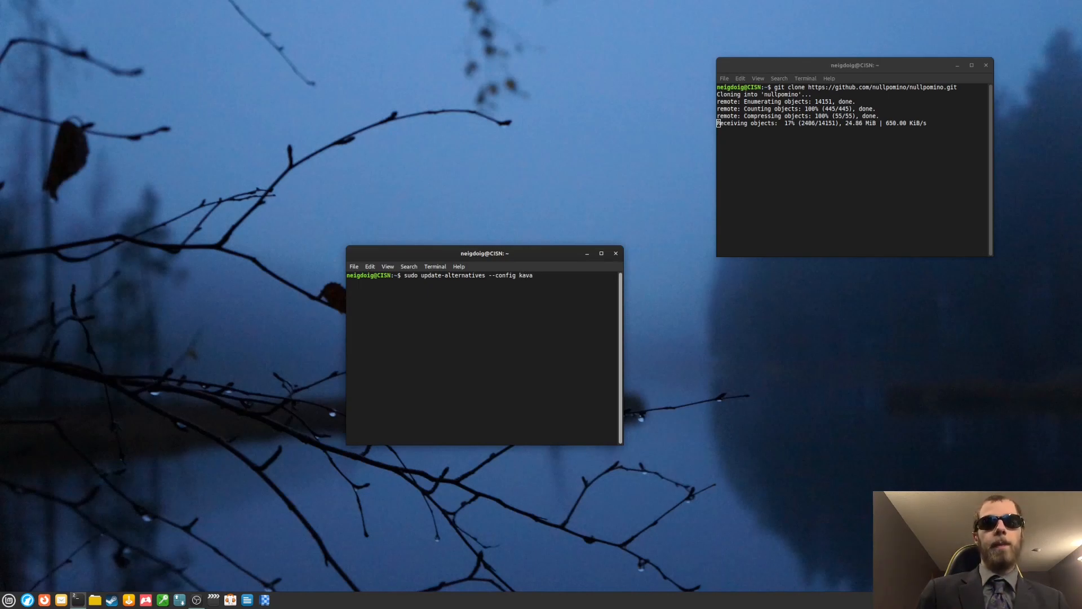
pyautogui.write('java')
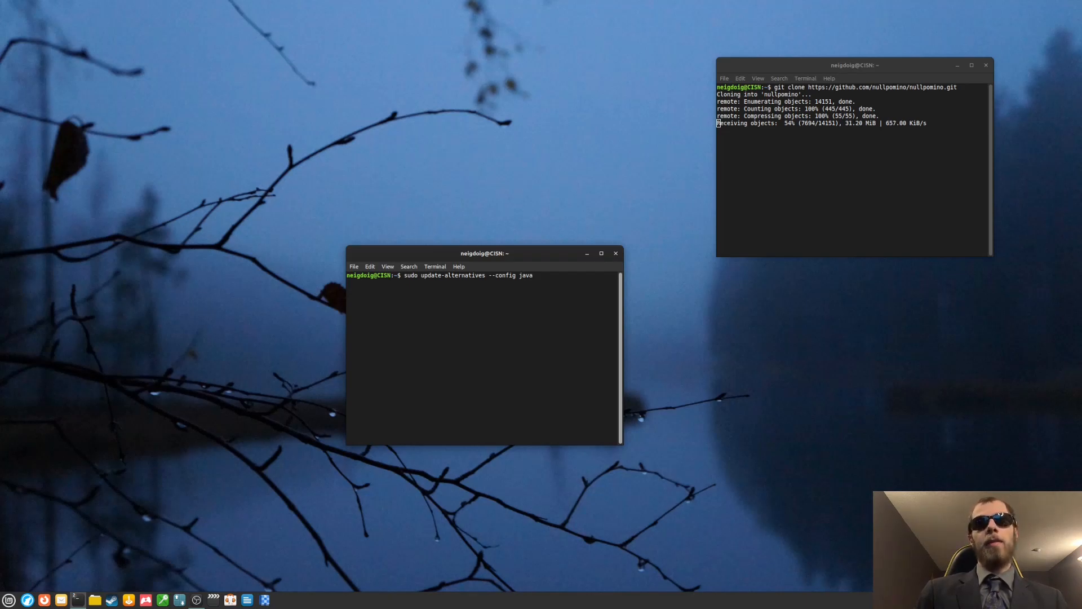
pyautogui.press('ctrl+c')
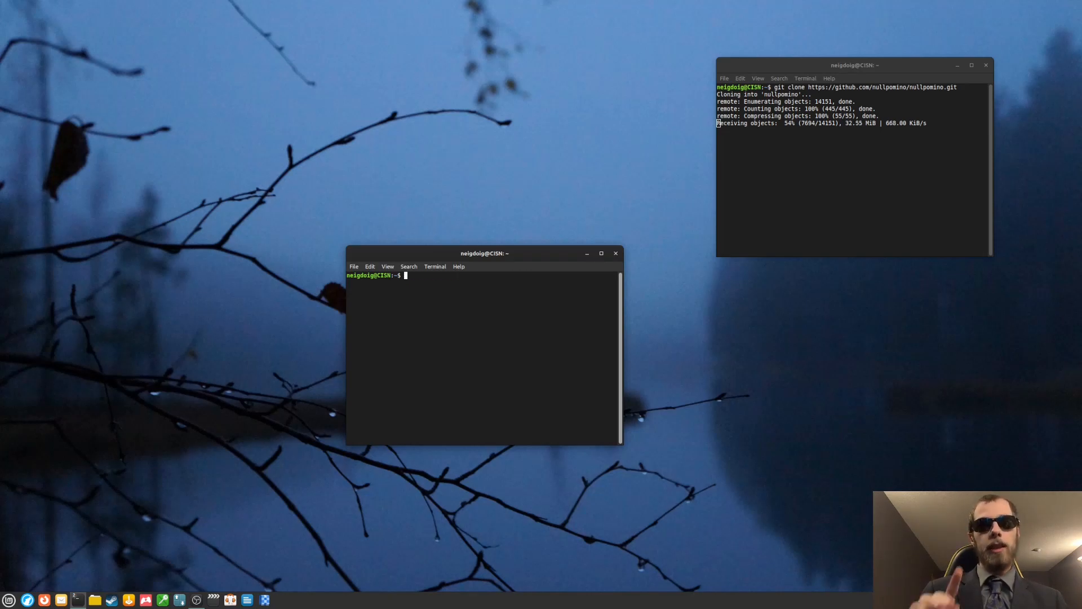
# Step: Begin a 'cd DatJava' command and supply the sudo password
pyautogui.write('cd')
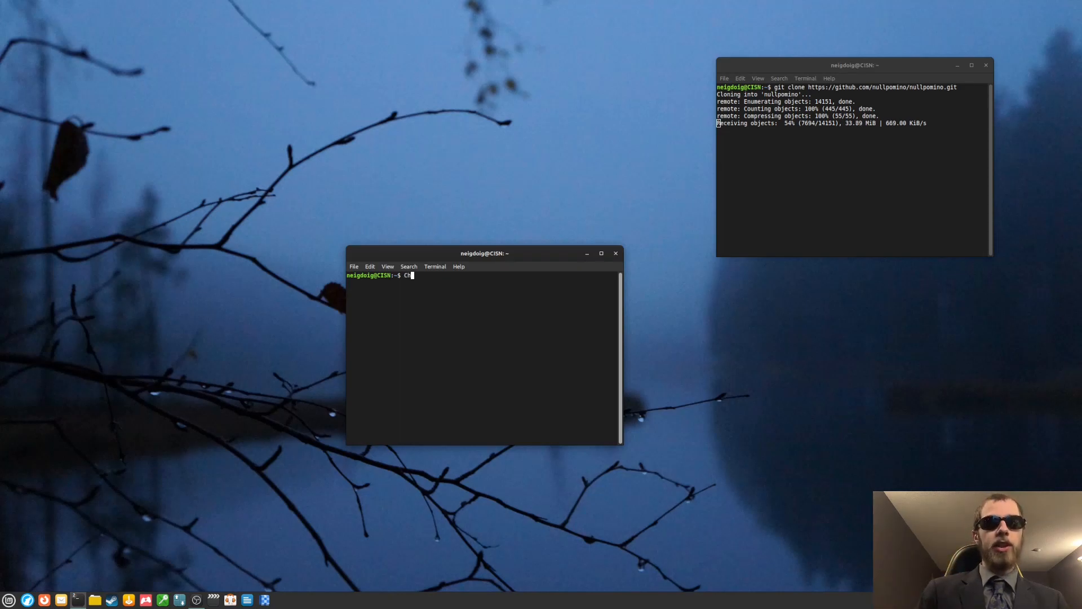
pyautogui.write('DatJa')
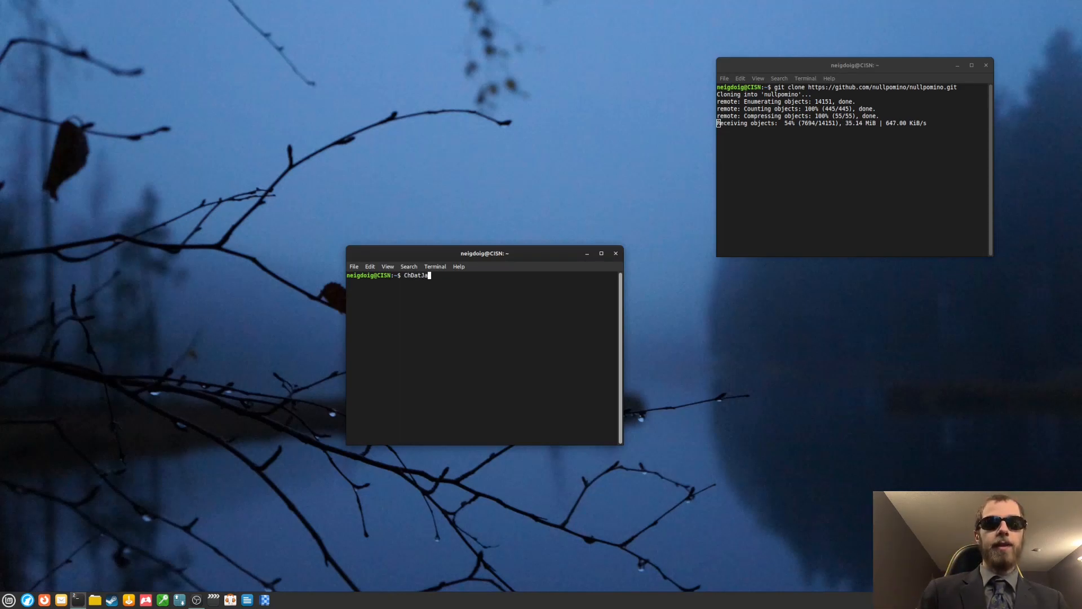
pyautogui.write('va')
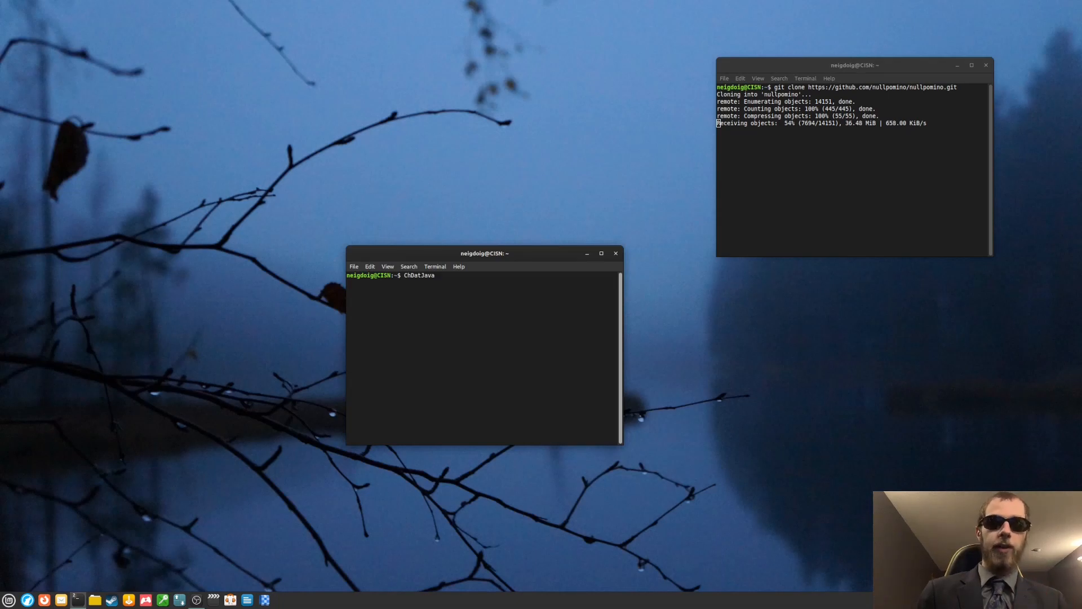
pyautogui.write('****')
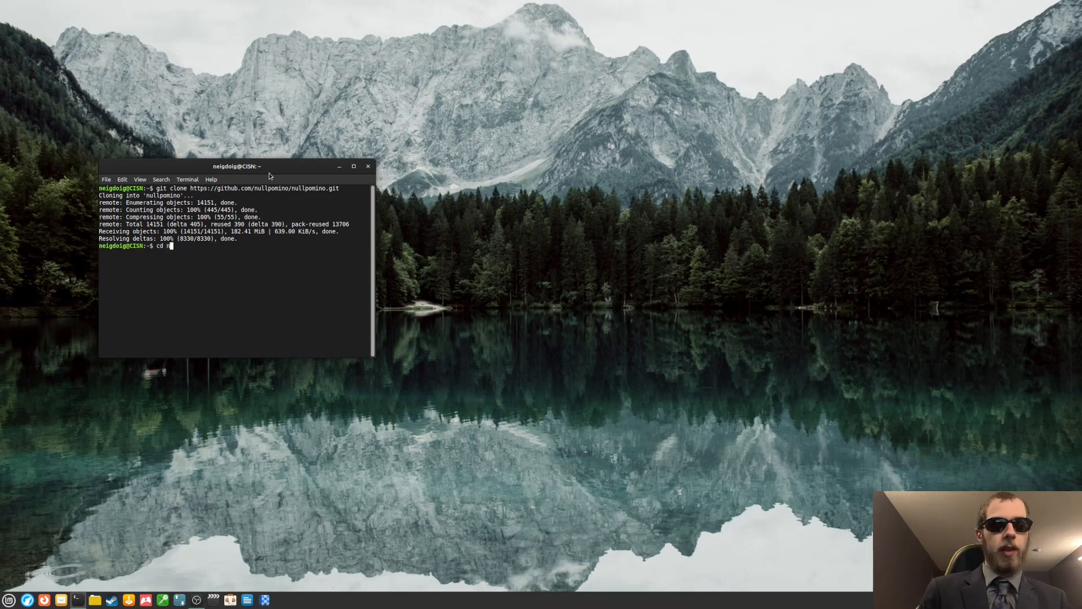
# Step: Change into nullpomino/nullpomino-parent and run 'mvn package' to BUILD SUCCESS
pyautogui.write('ullpomino')
pyautogui.write('ls')
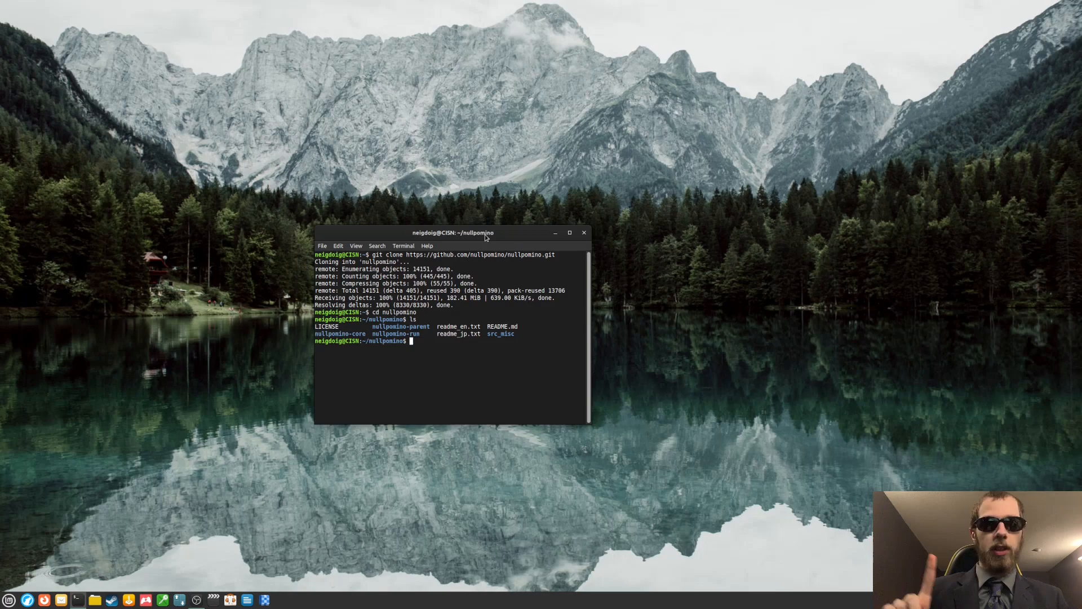
pyautogui.write('nullpomino-parent')
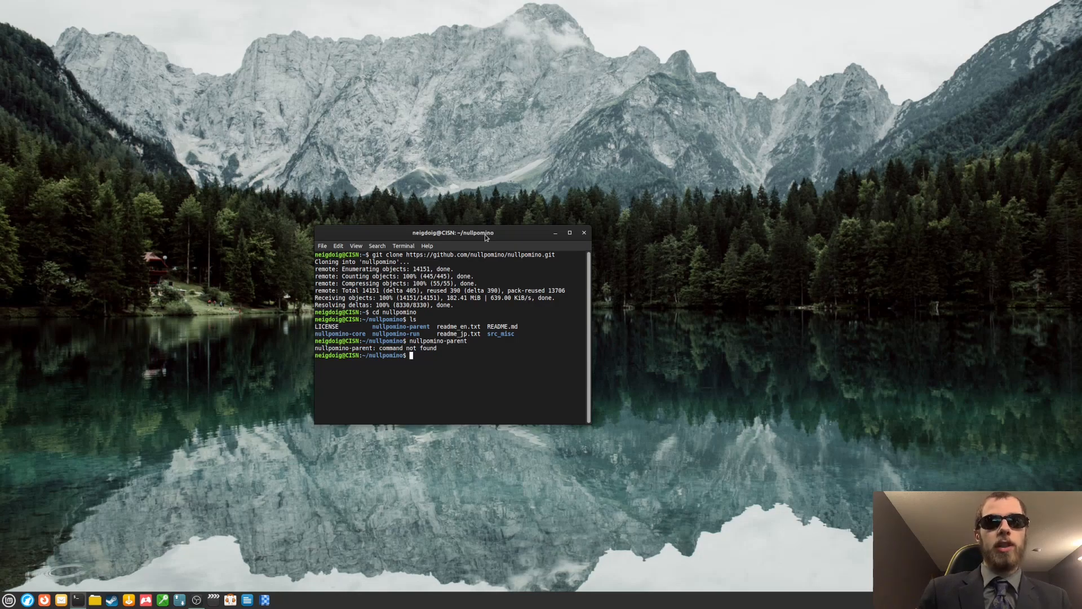
pyautogui.write('cd nullpomino-parent')
pyautogui.write('ls')
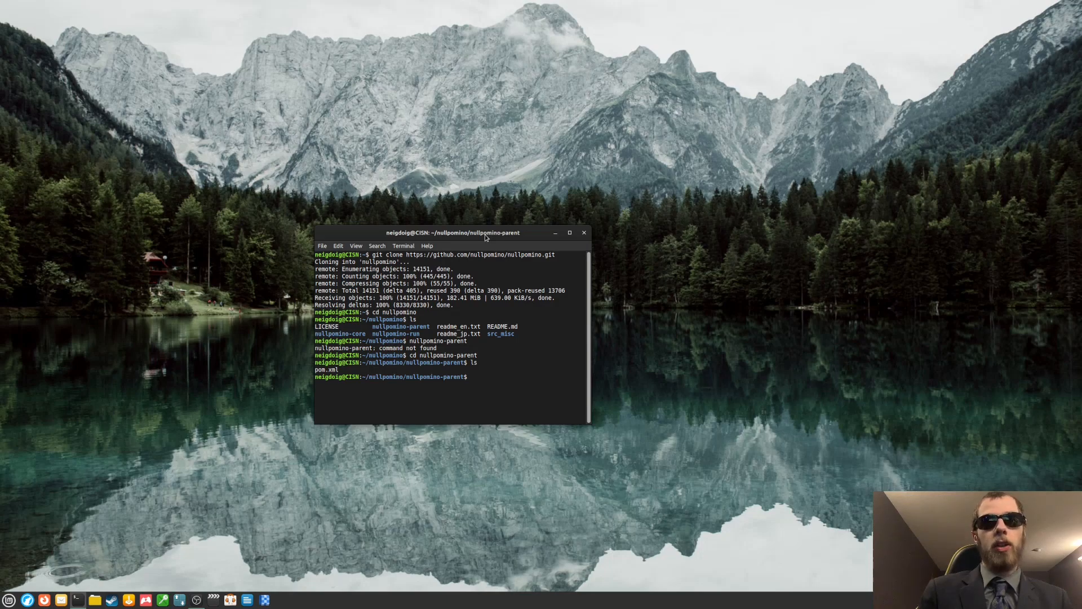
pyautogui.write('mvn')
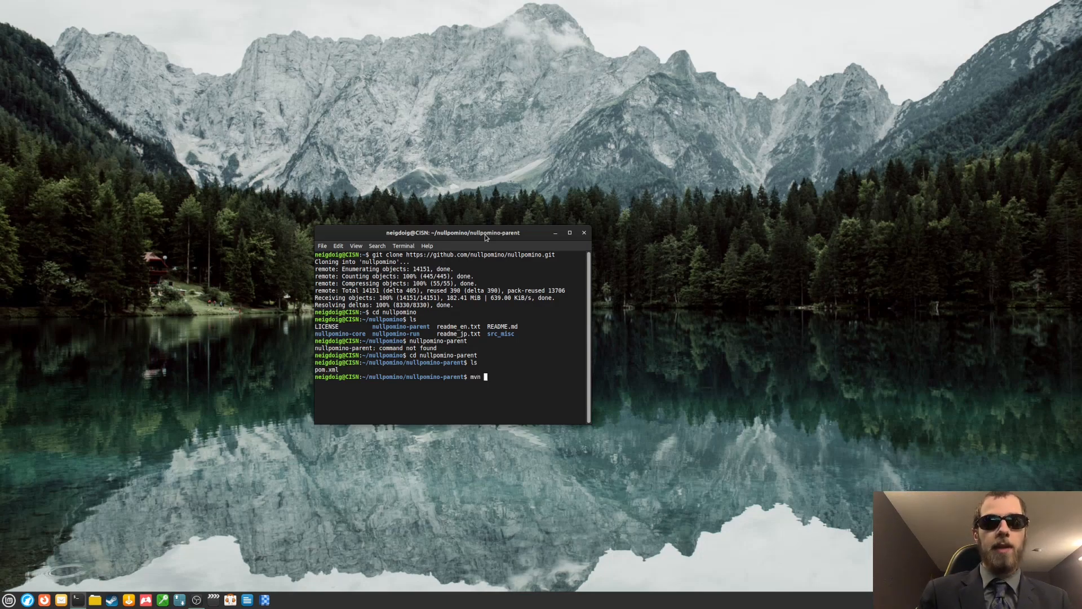
pyautogui.write('package')
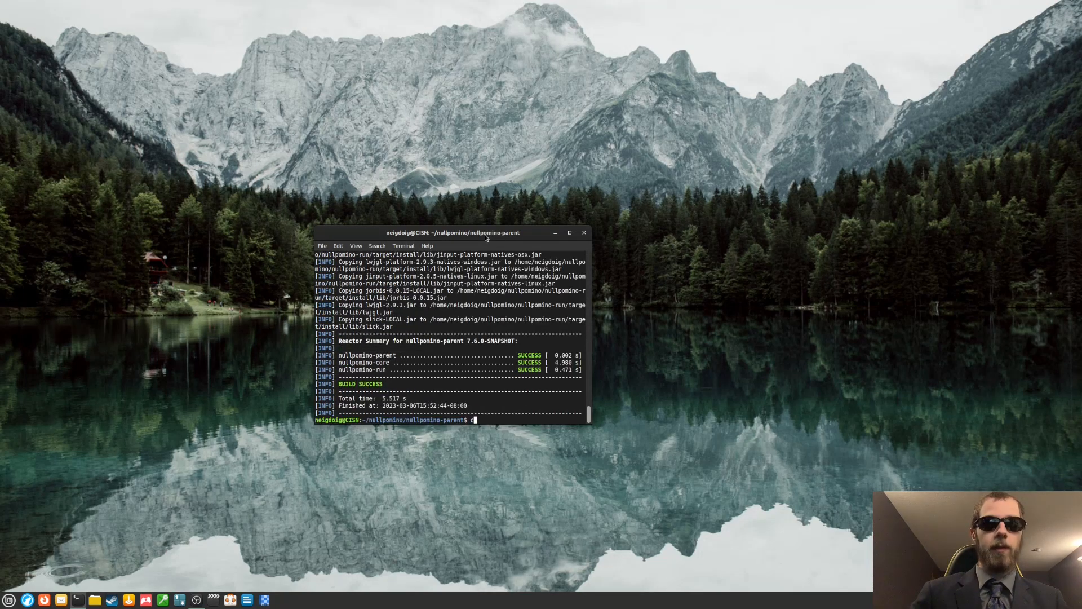
# Step: Move into nullpomino-run/target/install and list its launch scripts including play_slick
pyautogui.write('cd ..')
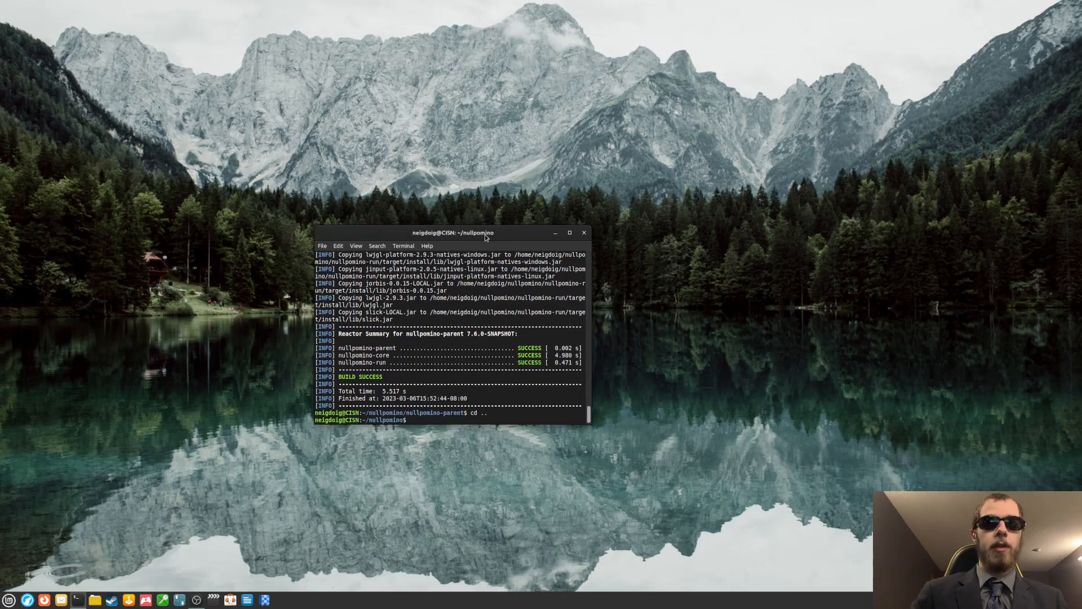
pyautogui.write('ls')
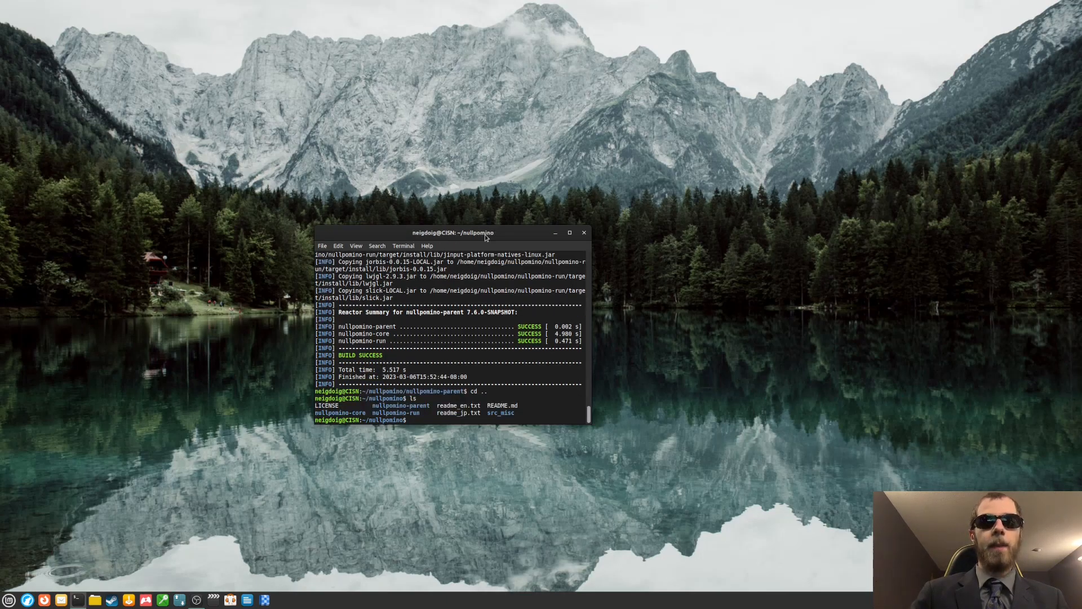
pyautogui.write('cd')
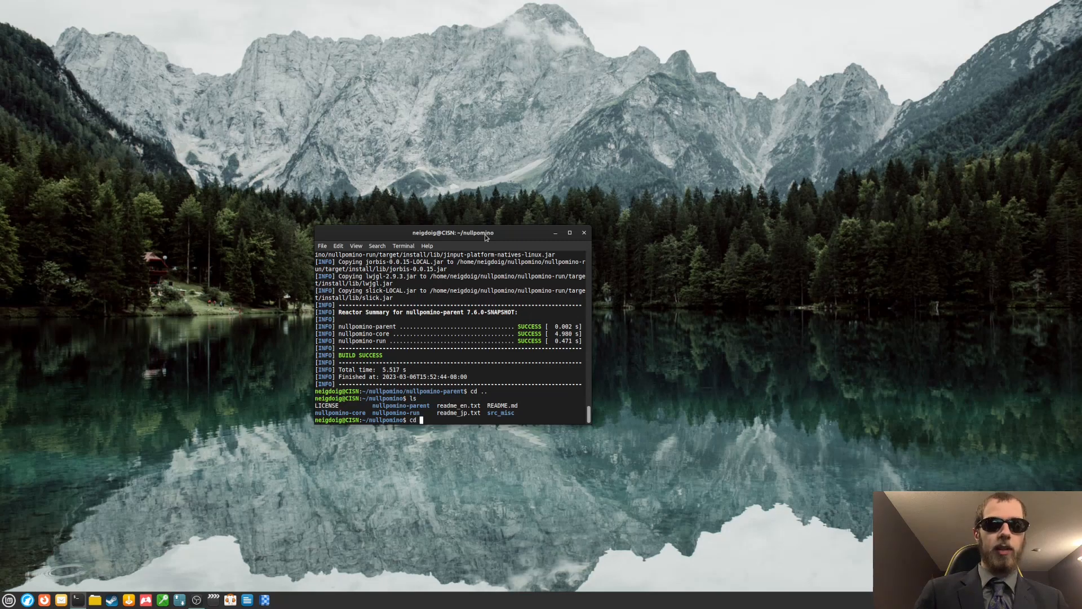
pyautogui.write('nullpomino-run')
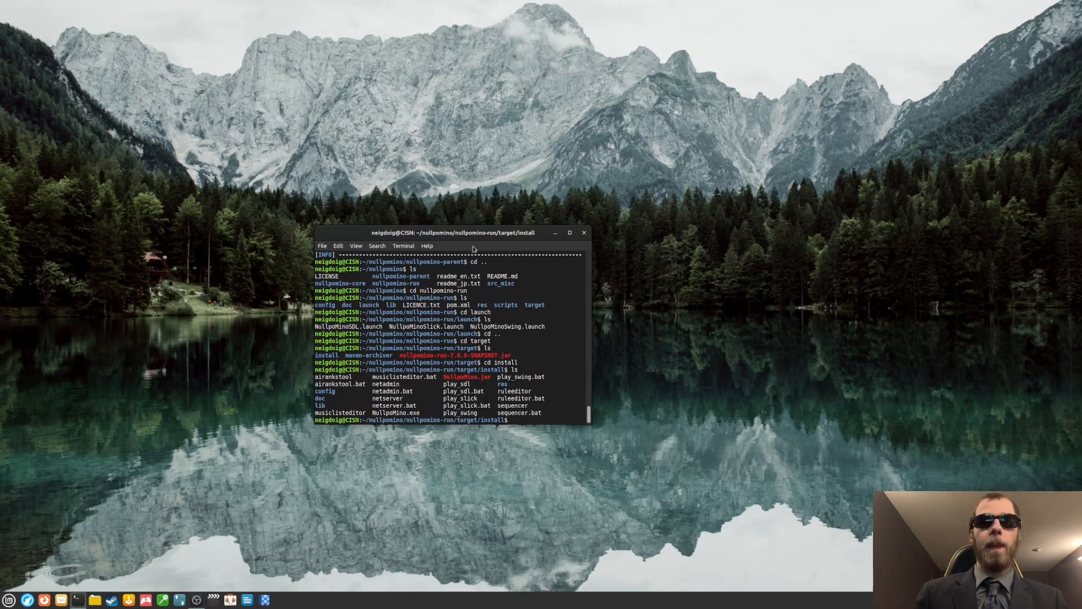
pyautogui.moveTo(472, 232); pyautogui.dragTo(530, 215)
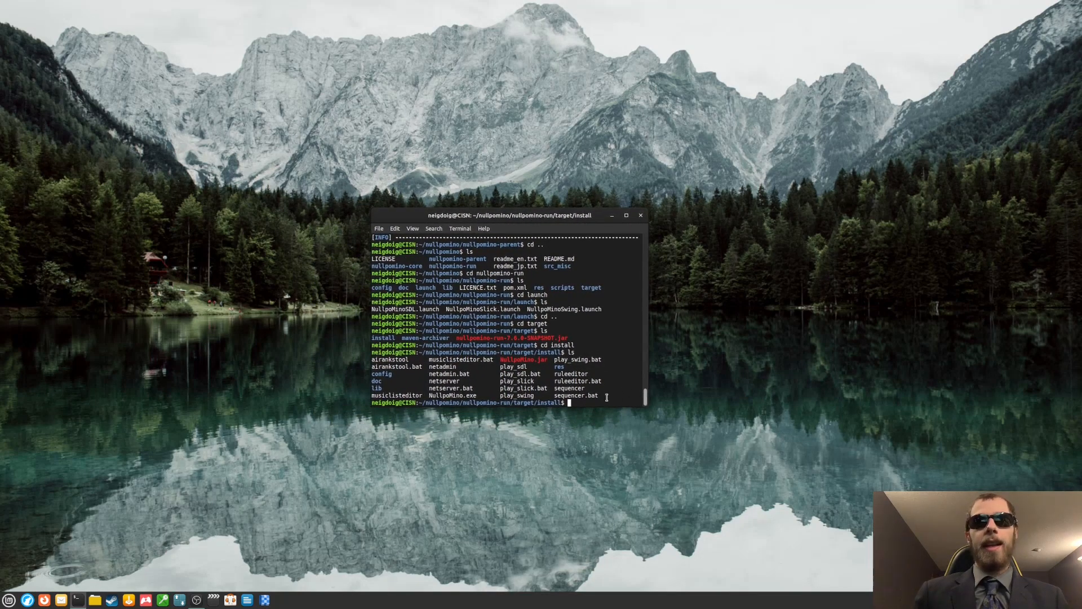
pyautogui.moveTo(140, 548)
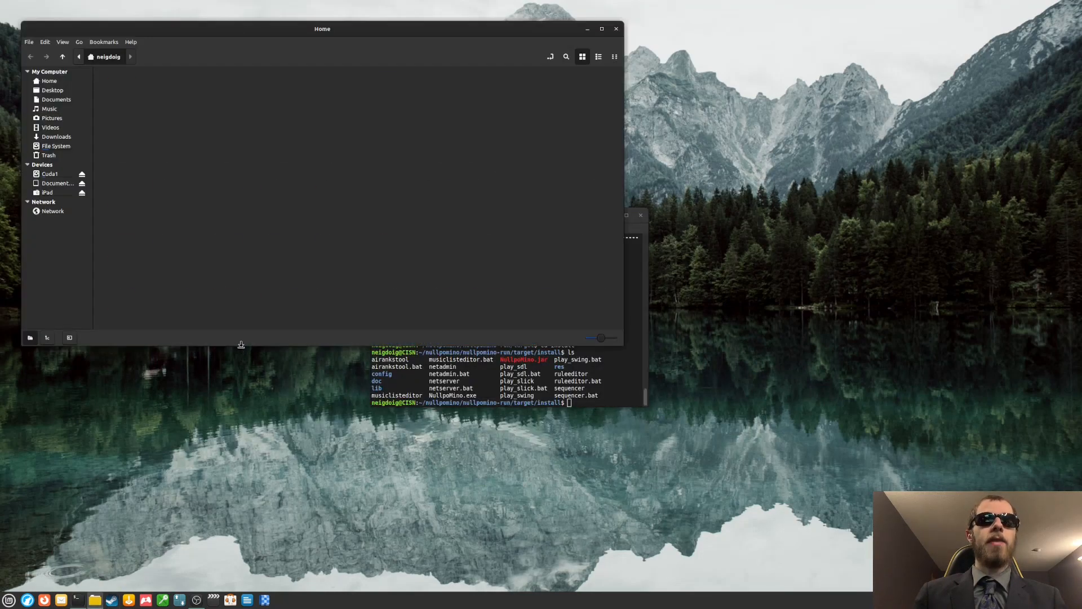
# Step: Browse Nemo to the install folder and review the play_slick script's properties
pyautogui.click(48, 174)
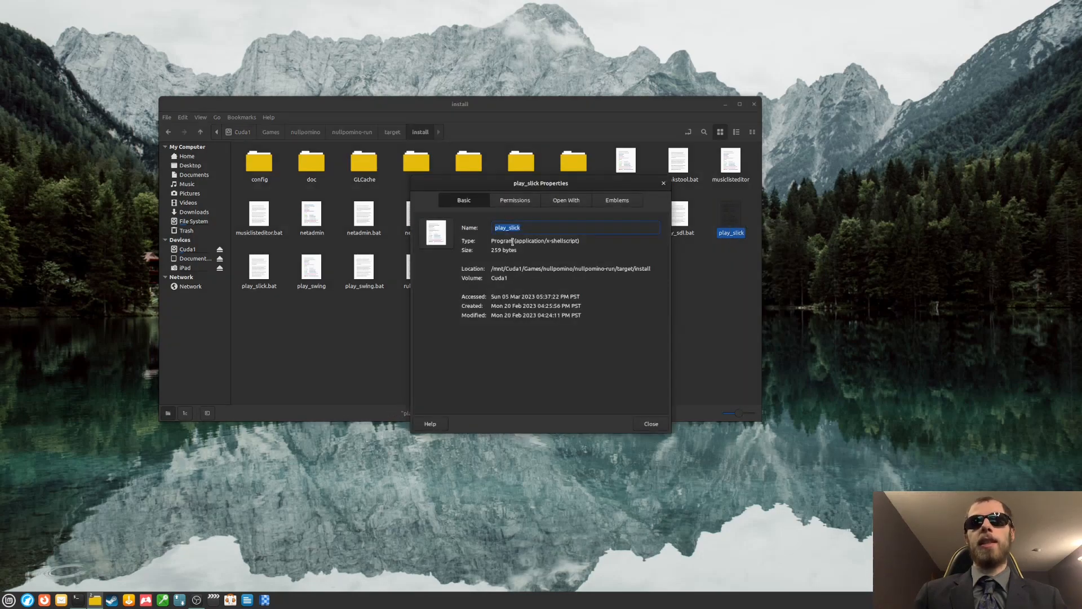
pyautogui.click(650, 424)
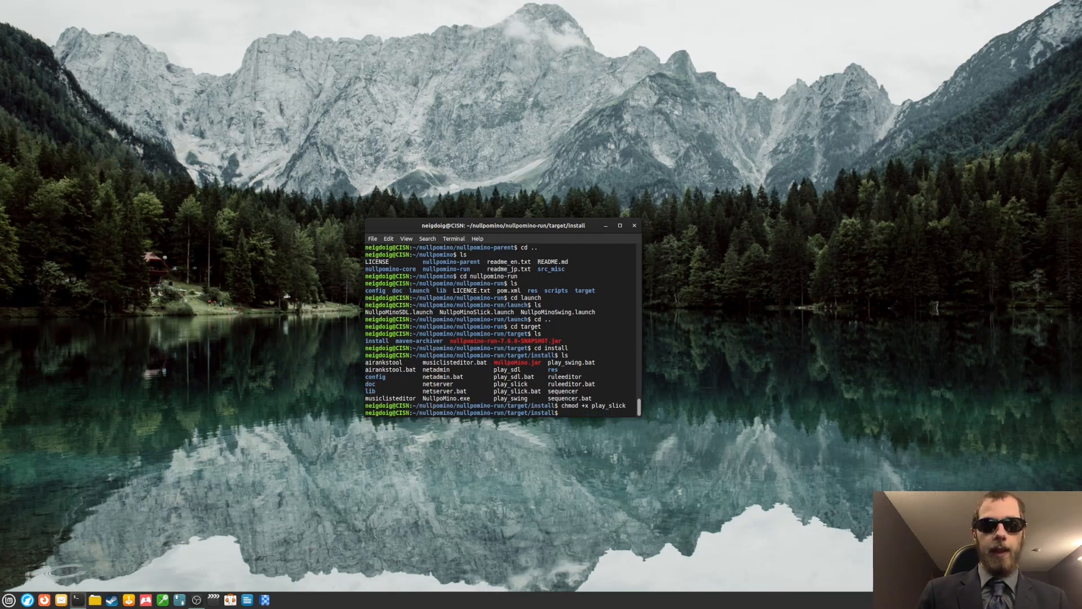
# Step: Type './play_slick' at the prompt in the install folder
pyautogui.write('.')
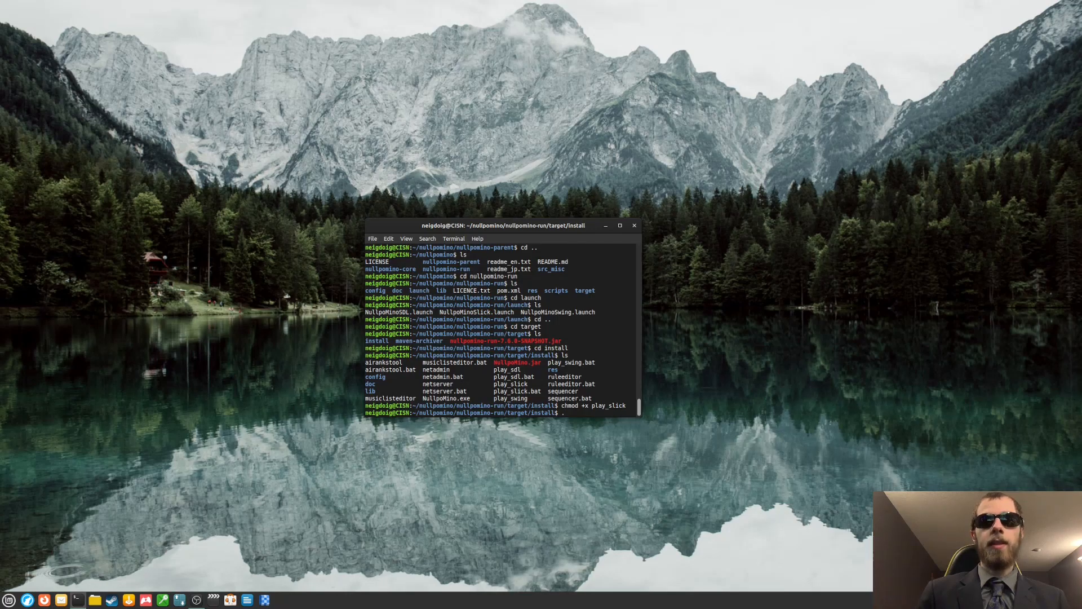
pyautogui.write('./play')
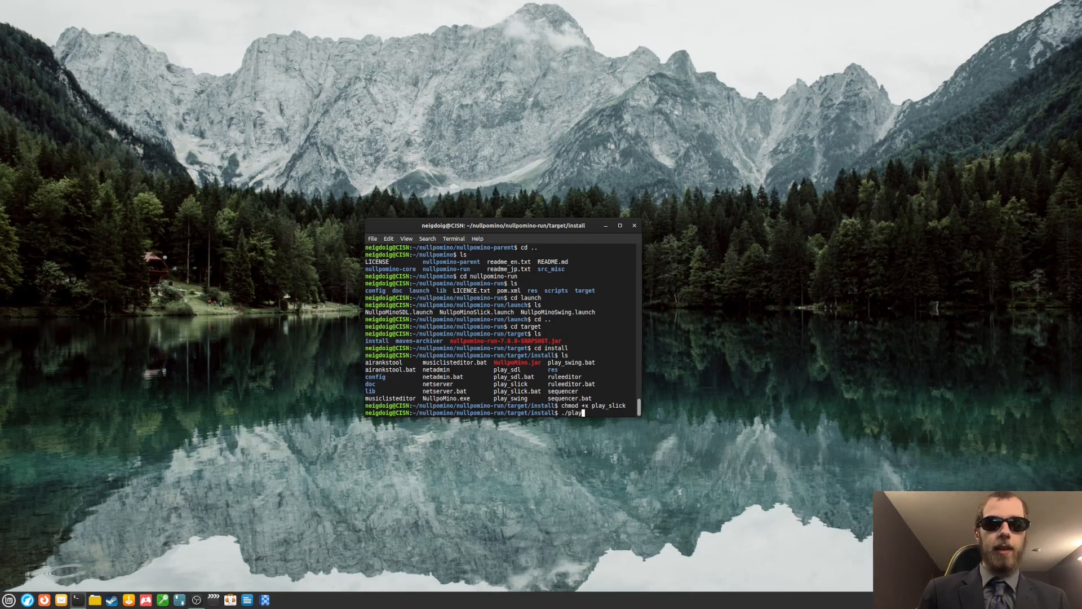
pyautogui.write('_slcik')
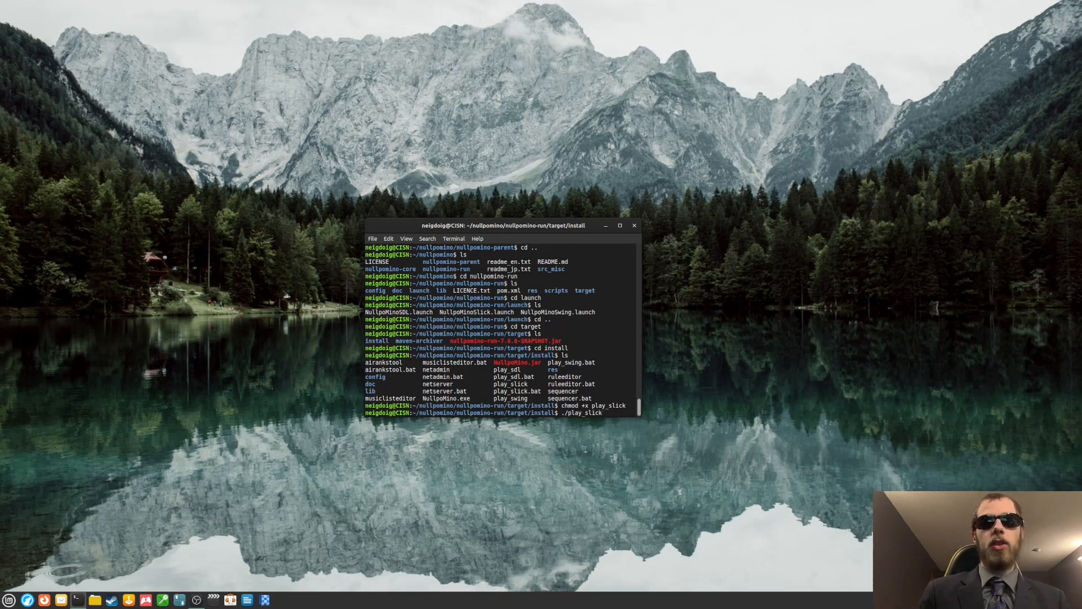
# Step: Launch NullpoMino to its title menu, exit it, and close the terminal
pyautogui.press('Return')
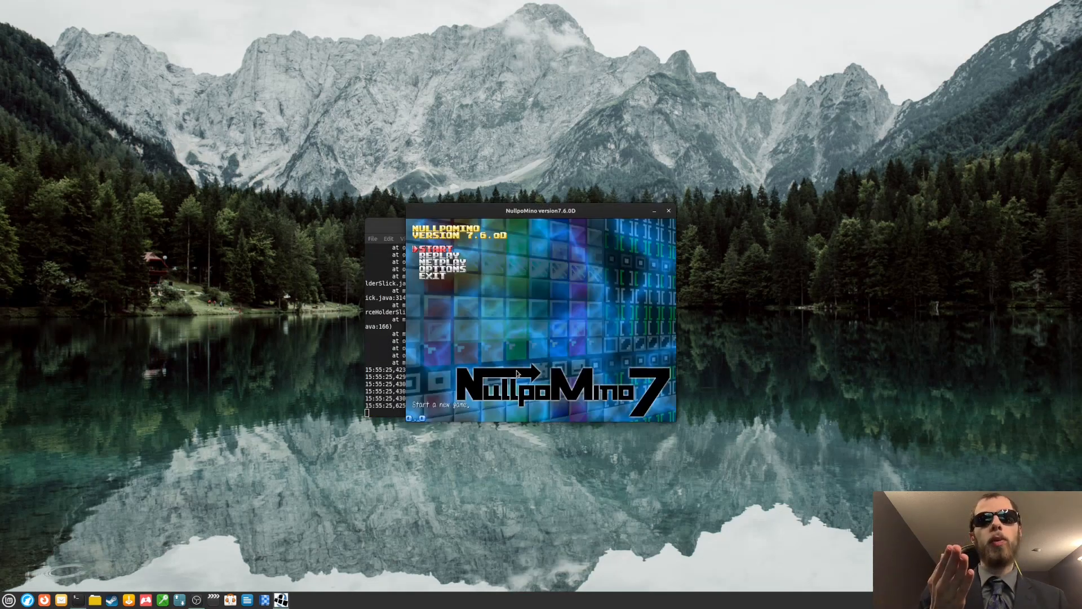
pyautogui.moveTo(534, 196)
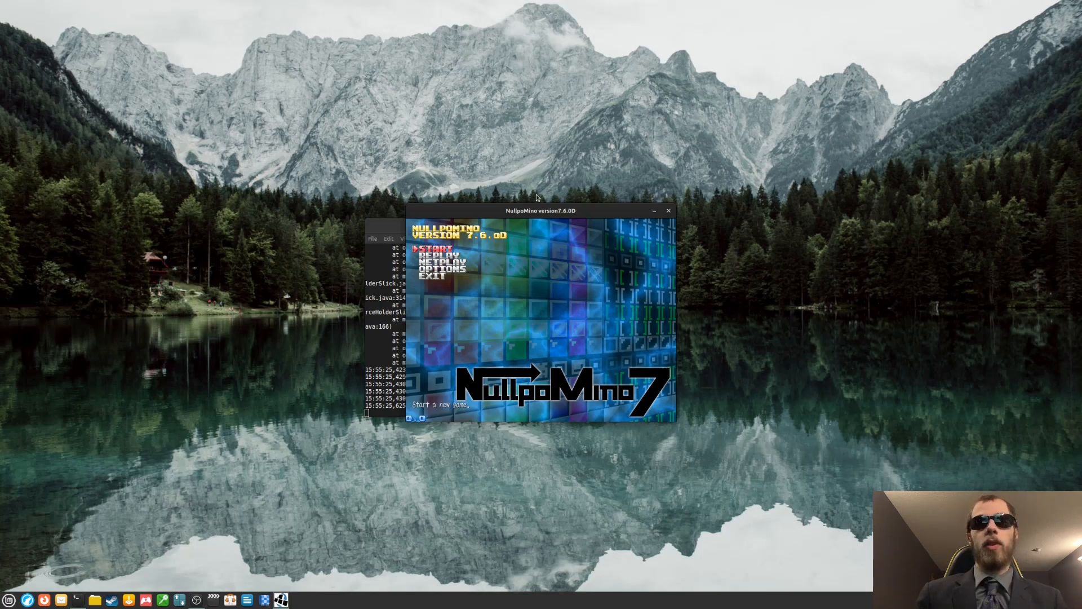
pyautogui.moveTo(540, 211); pyautogui.dragTo(625, 222)
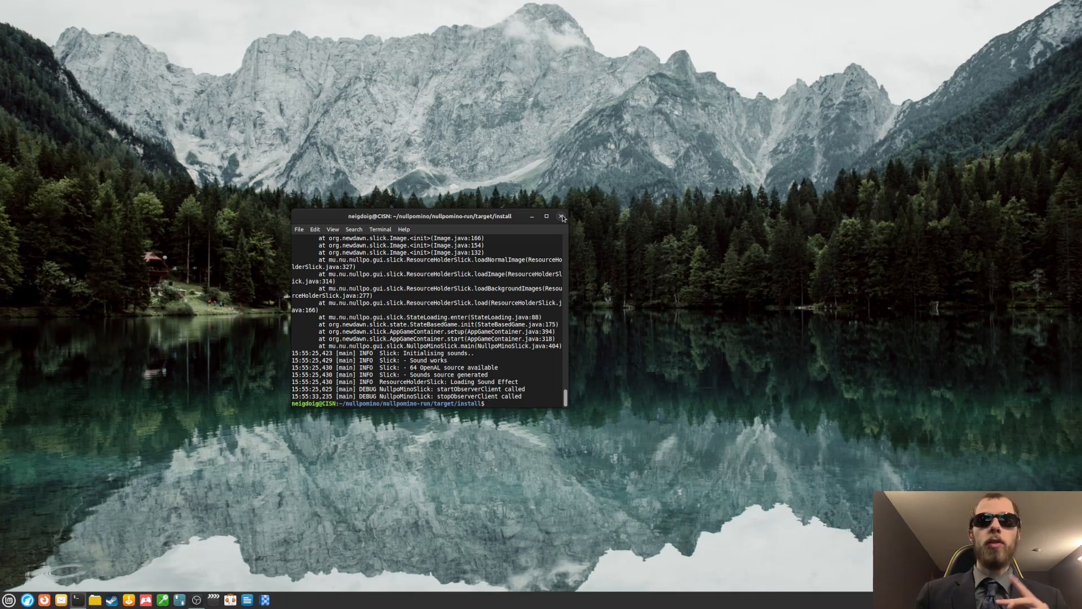
pyautogui.click(561, 216)
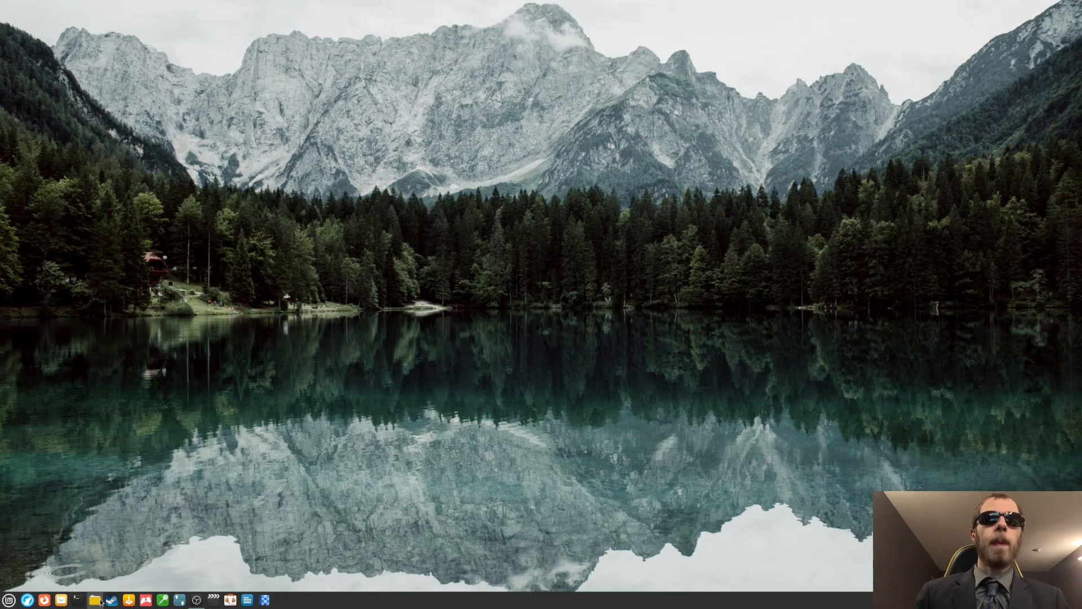
# Step: Rename the home folder's nullpomino directory to 'nullpomino-modded' and close Nemo
pyautogui.click(93, 599)
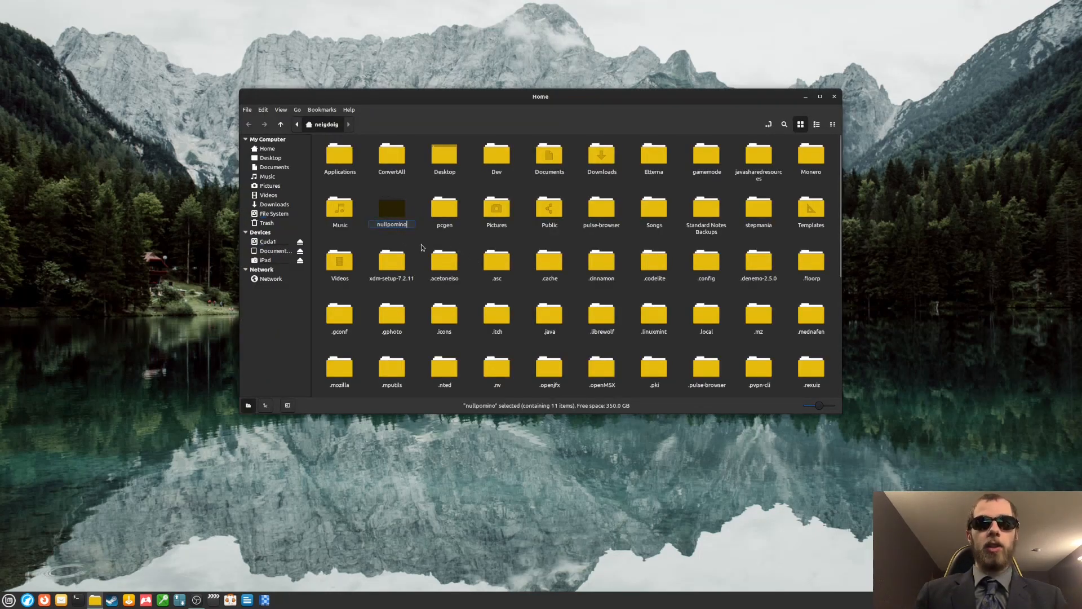
pyautogui.write('-modded')
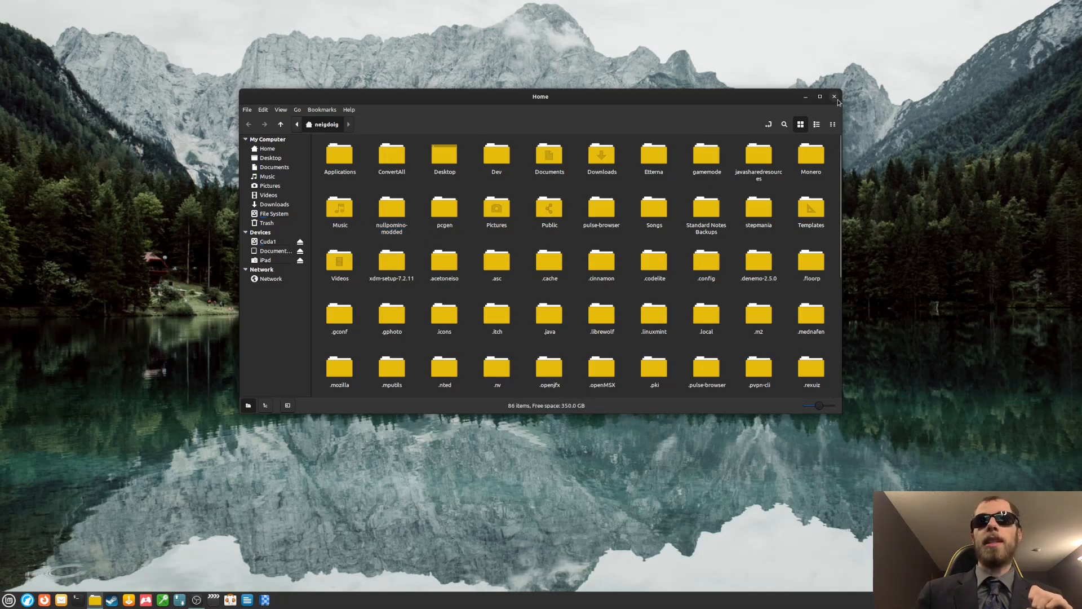
pyautogui.click(834, 97)
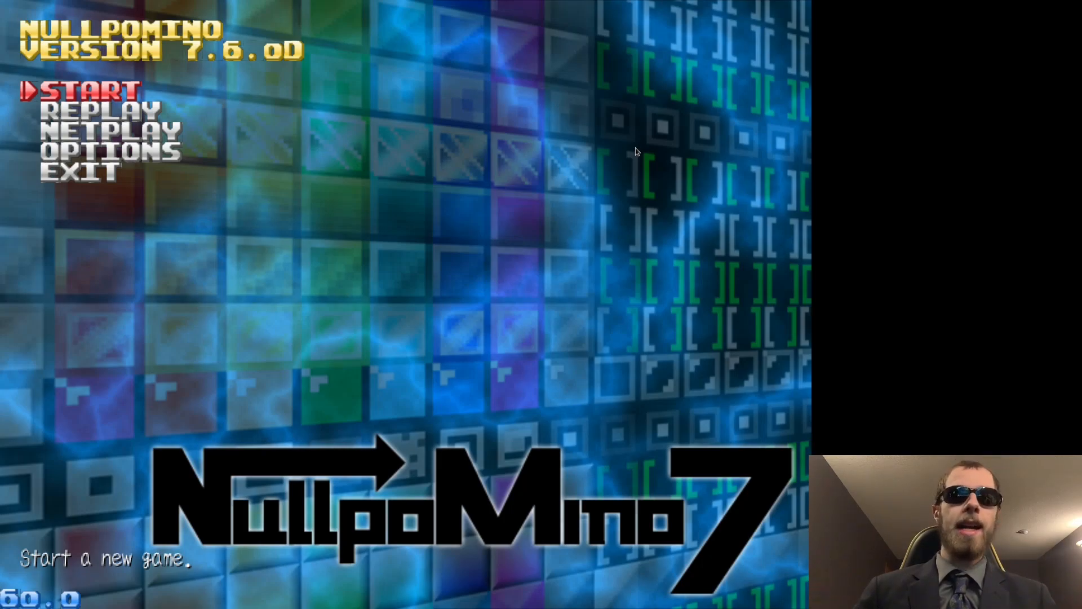
# Step: Enter OPTIONS, view JOYSTICK SETTING :2P, return, then open the 2P AI setting
pyautogui.press('down')
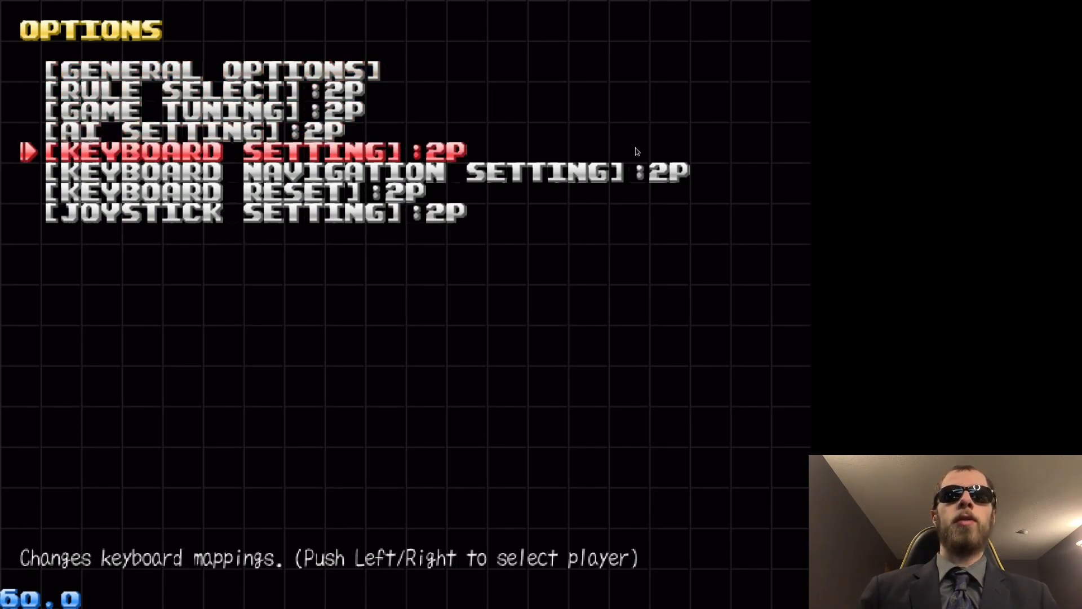
pyautogui.press('down')
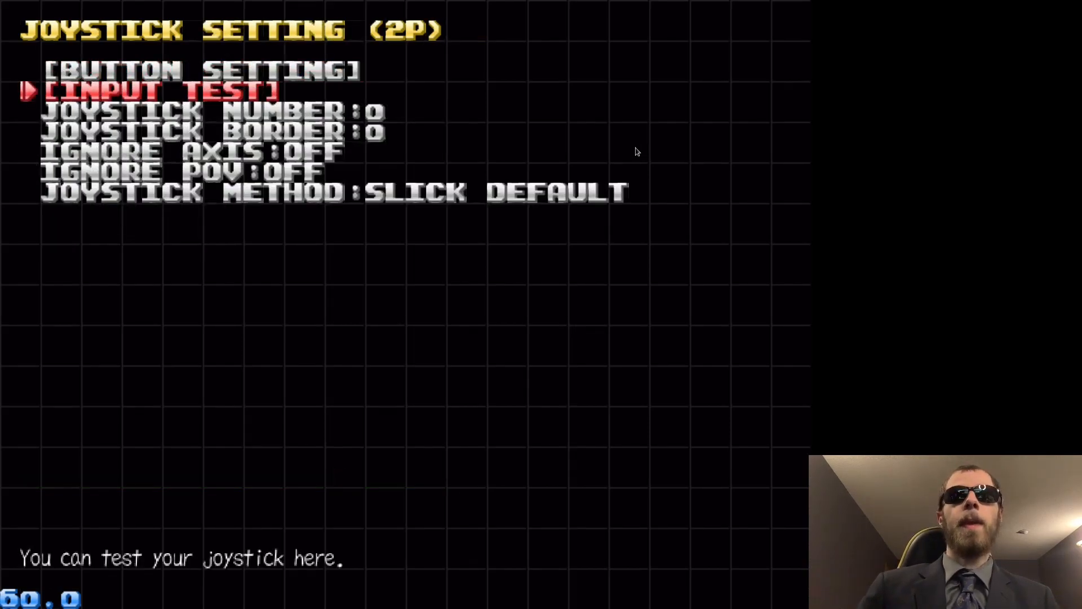
pyautogui.press('up')
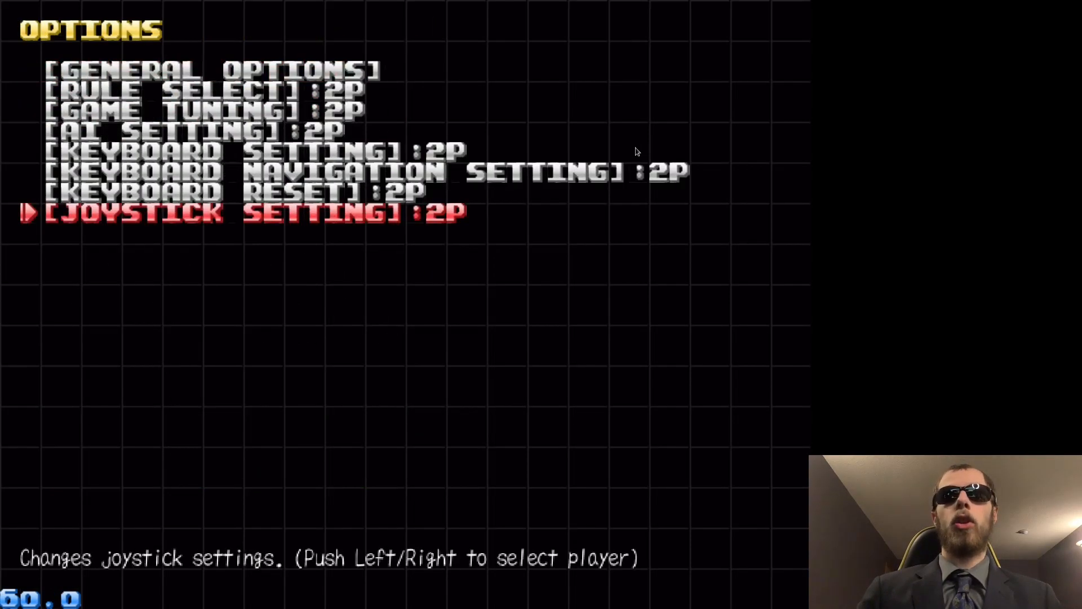
pyautogui.press('Up')
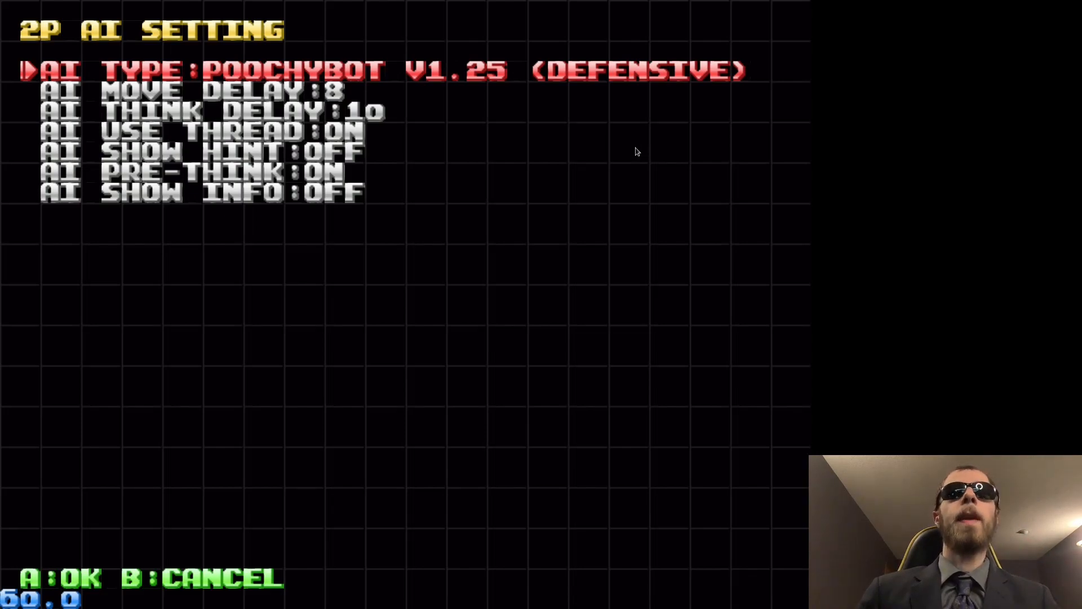
# Step: Set the 2P AI type to POOCHYBOT V1.25 and lower the AI move delay from 8 to 7
pyautogui.press('Down')
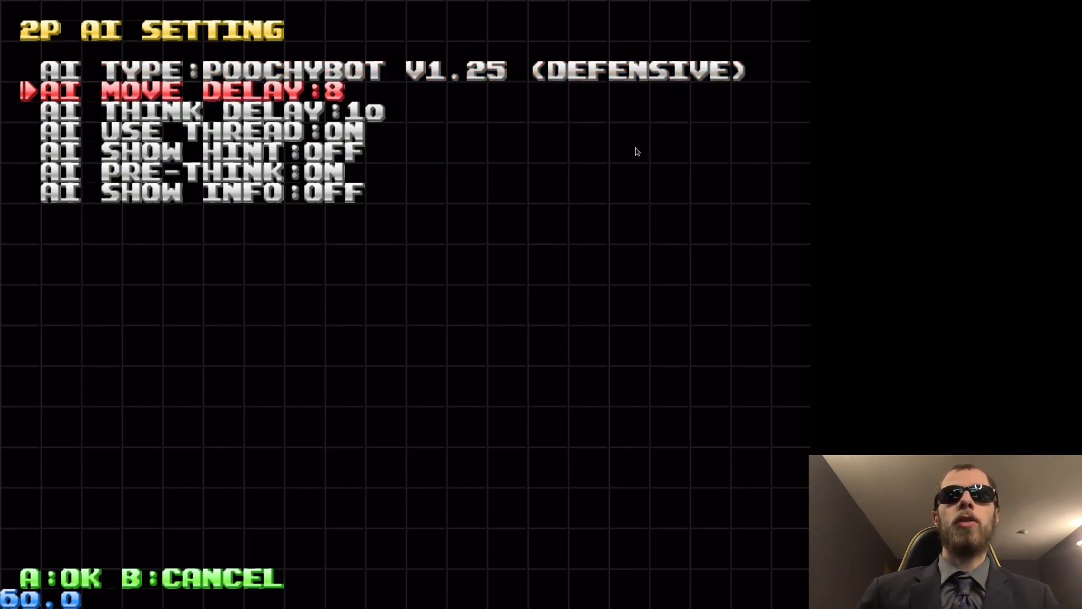
pyautogui.press('Left')
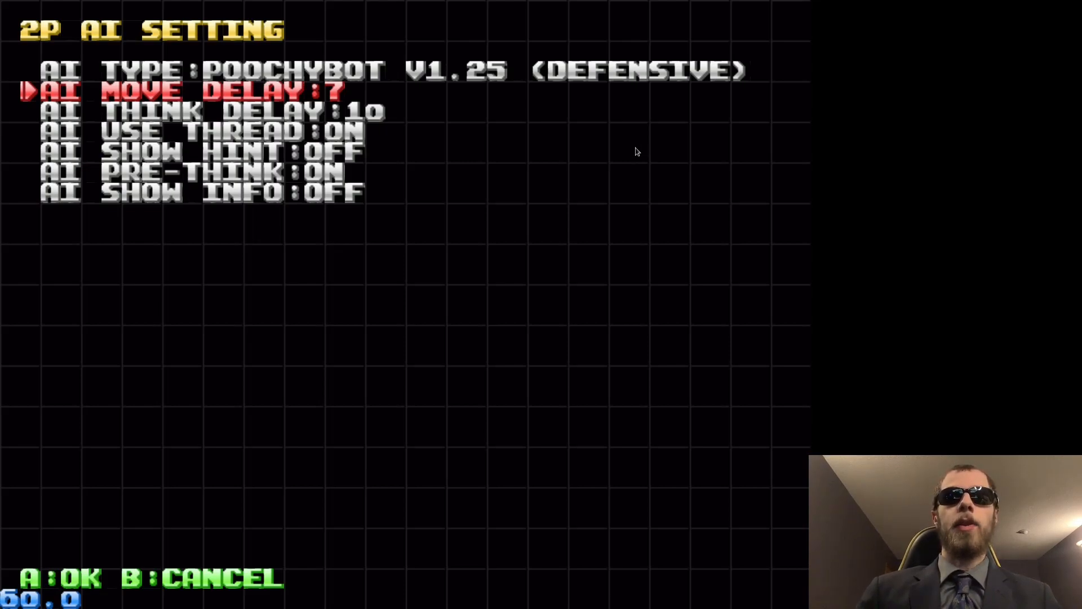
pyautogui.press('Right')
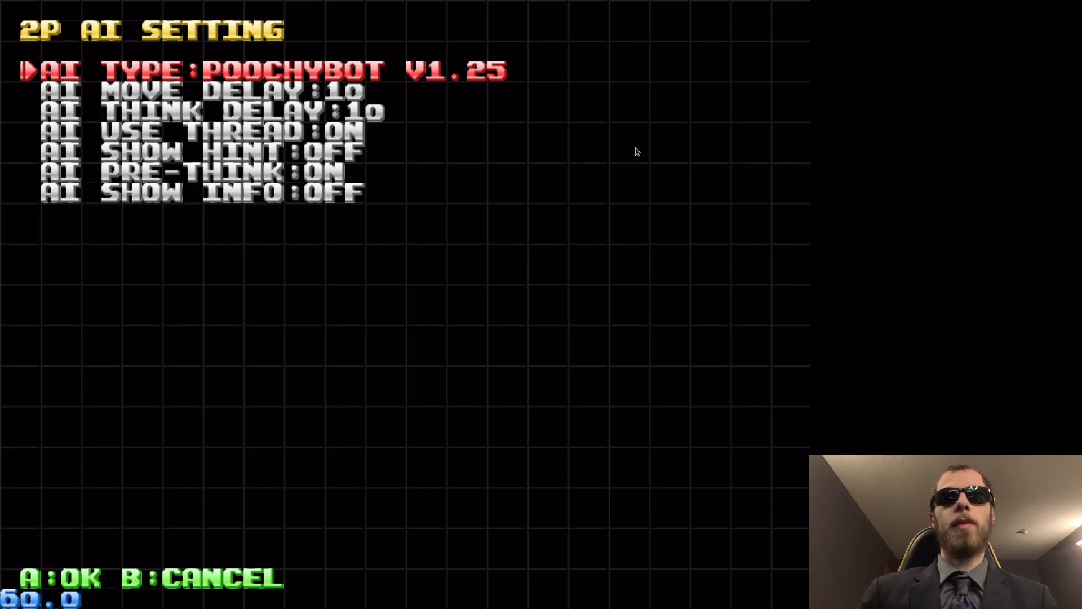
pyautogui.press('down')
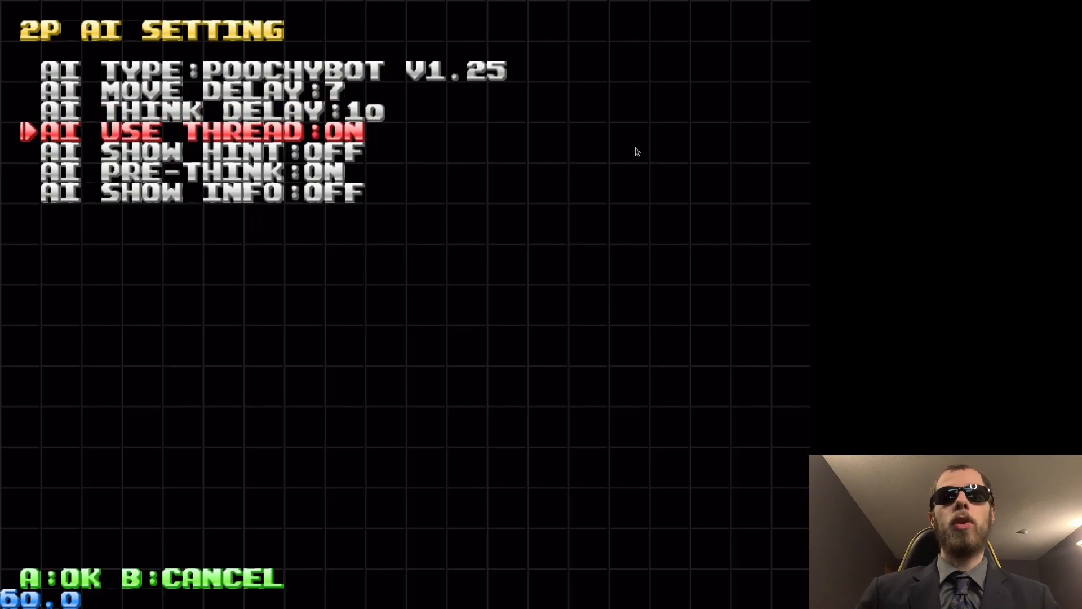
pyautogui.press('down')
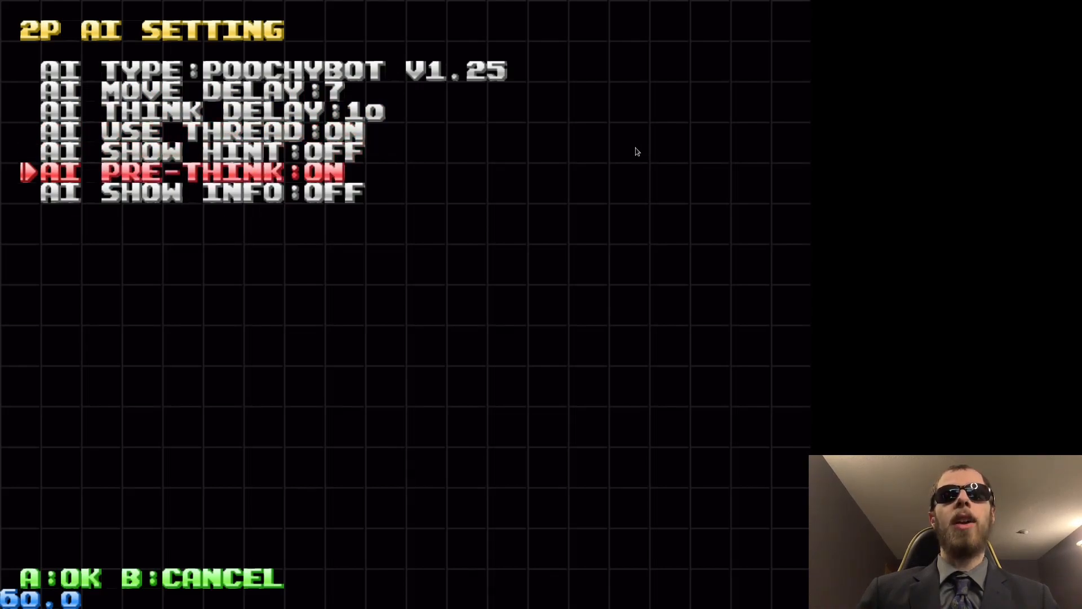
pyautogui.press('Up')
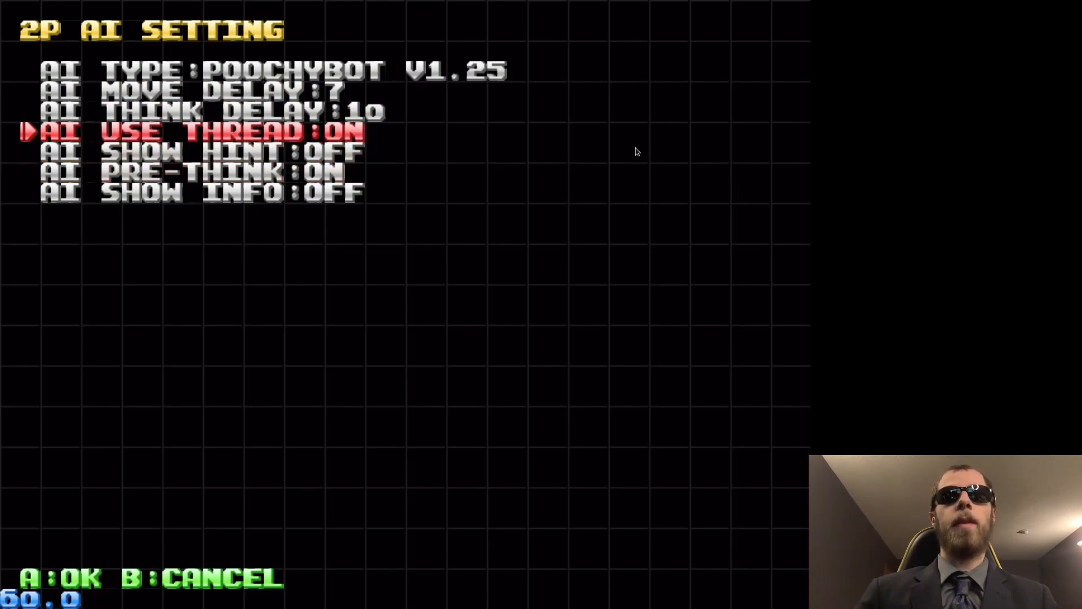